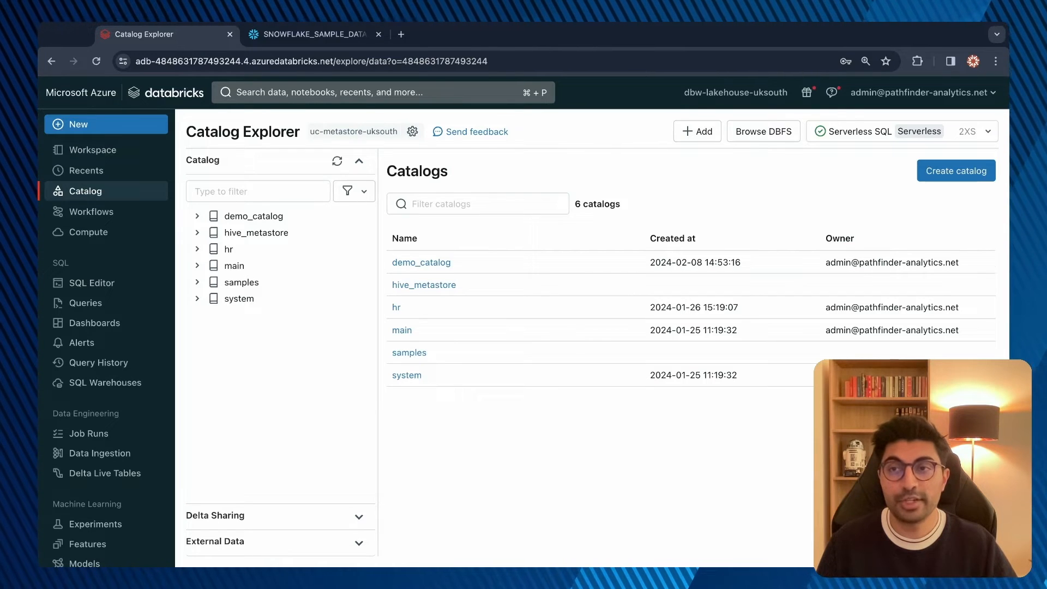
Step: Browse SNOWFLAKE_SAMPLE_DATA's TPCDS_SF100TCL schema and its 24 tables, then return to Databricks
{"action": "left_click", "coordinate": [314, 34]}
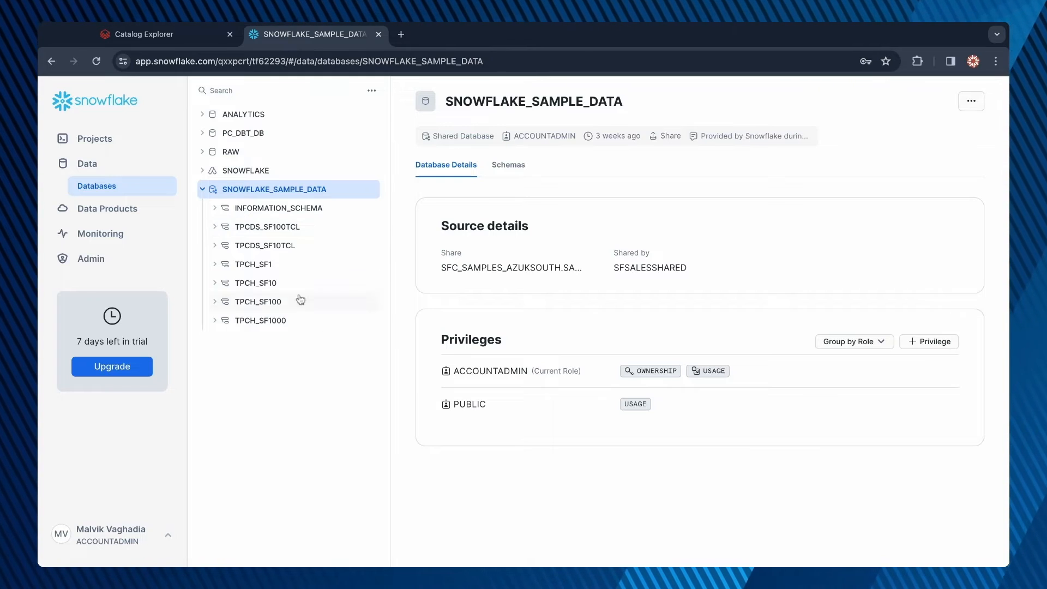
{"action": "mouse_move", "coordinate": [335, 189]}
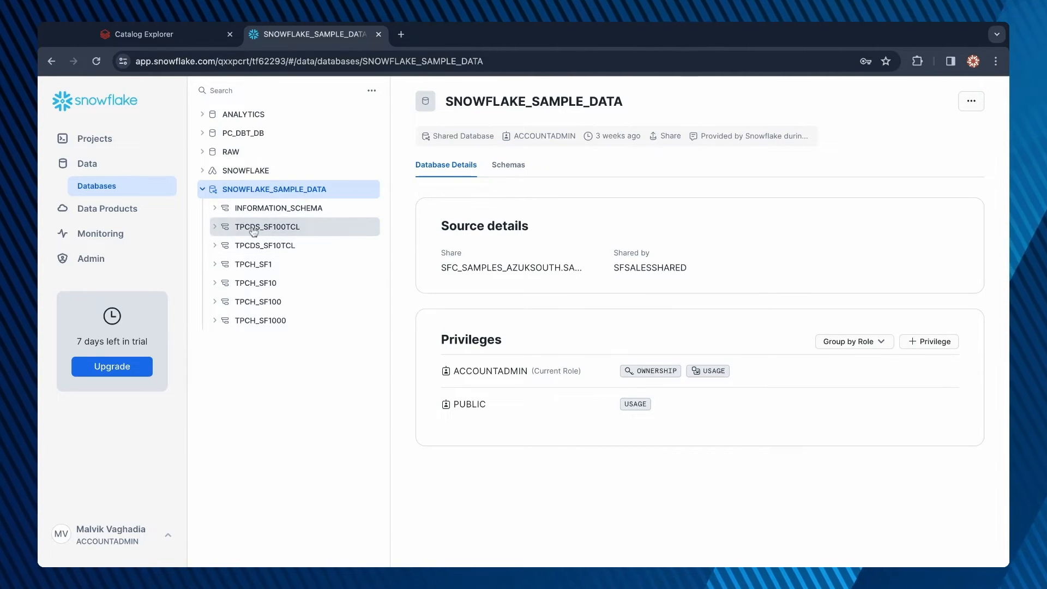
{"action": "left_click", "coordinate": [268, 227]}
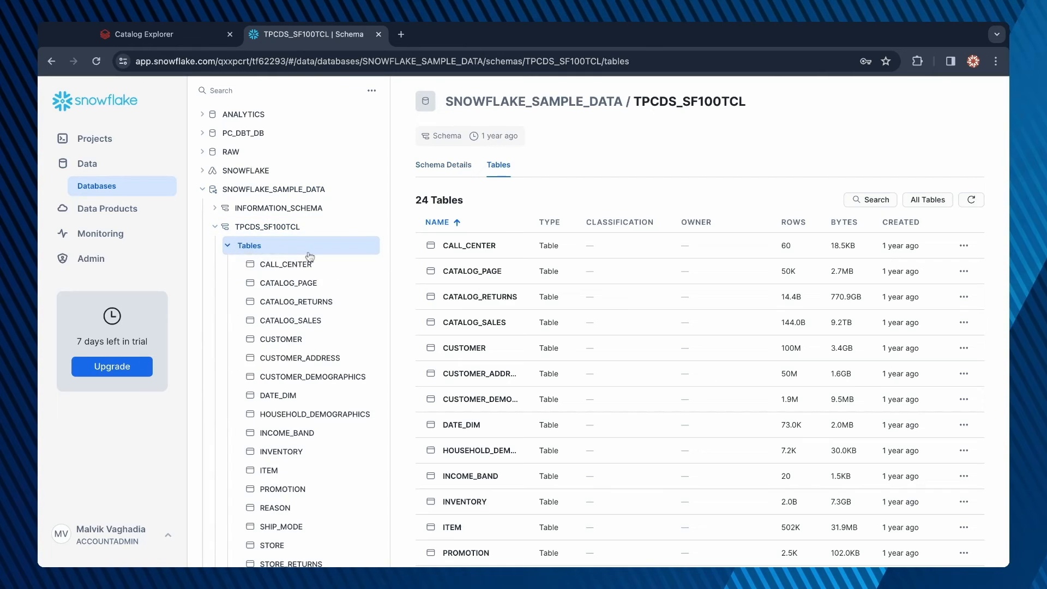
{"action": "left_click", "coordinate": [215, 227]}
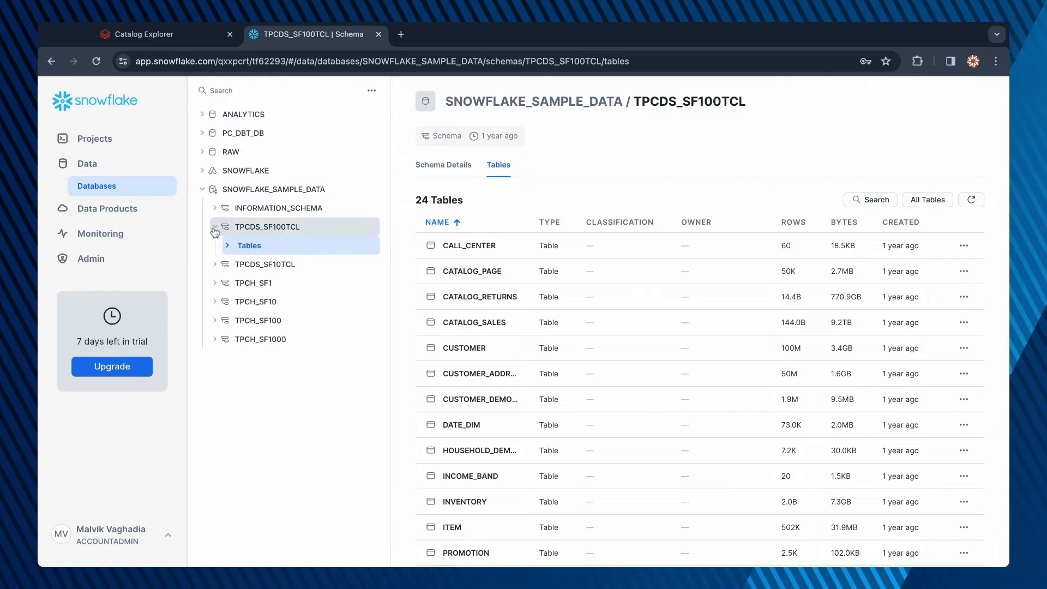
{"action": "left_click", "coordinate": [215, 226]}
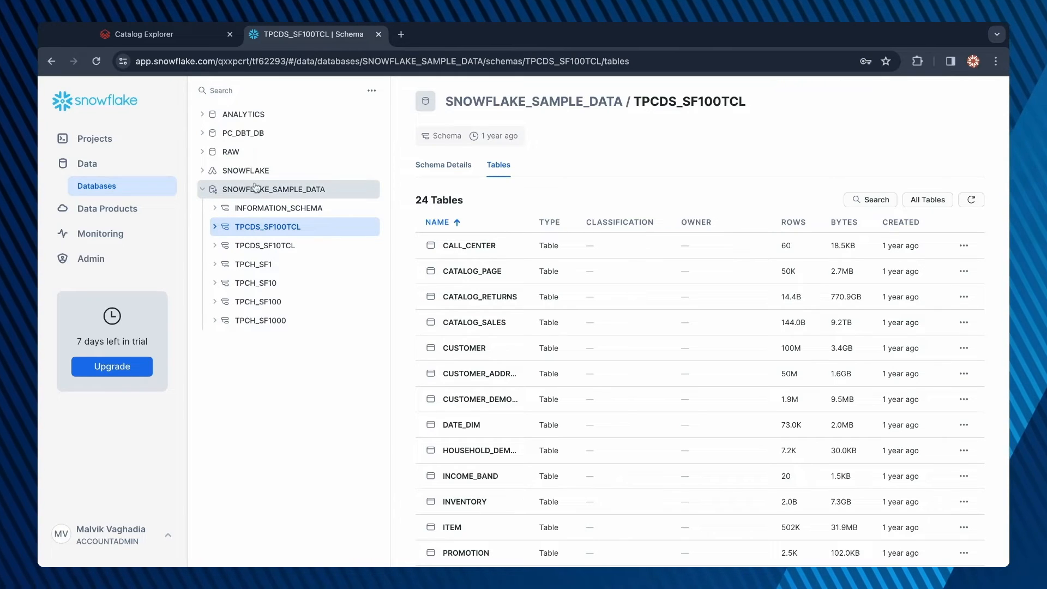
{"action": "mouse_move", "coordinate": [327, 197]}
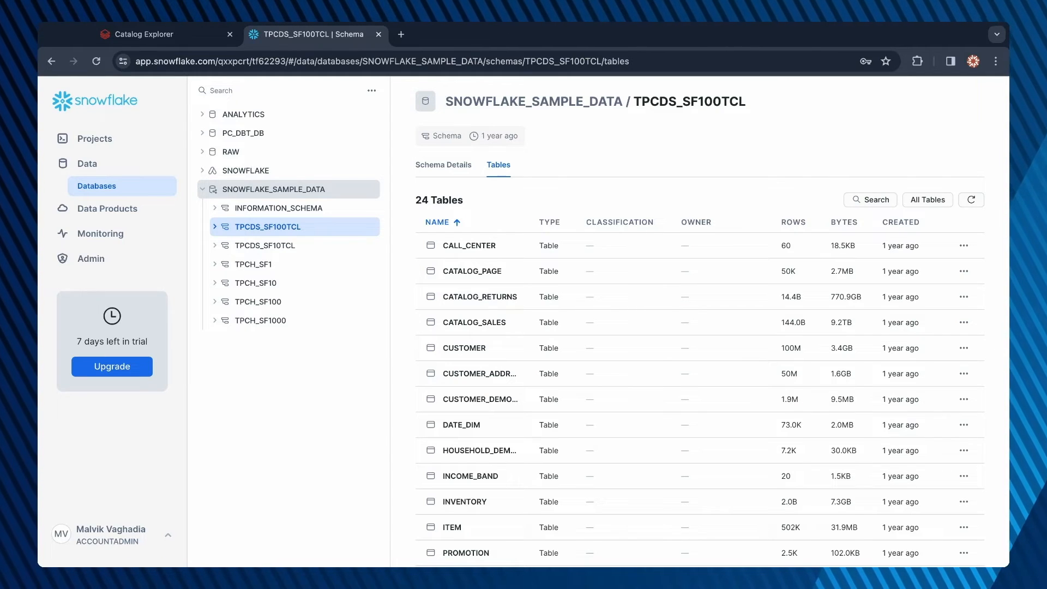
{"action": "left_click", "coordinate": [160, 33]}
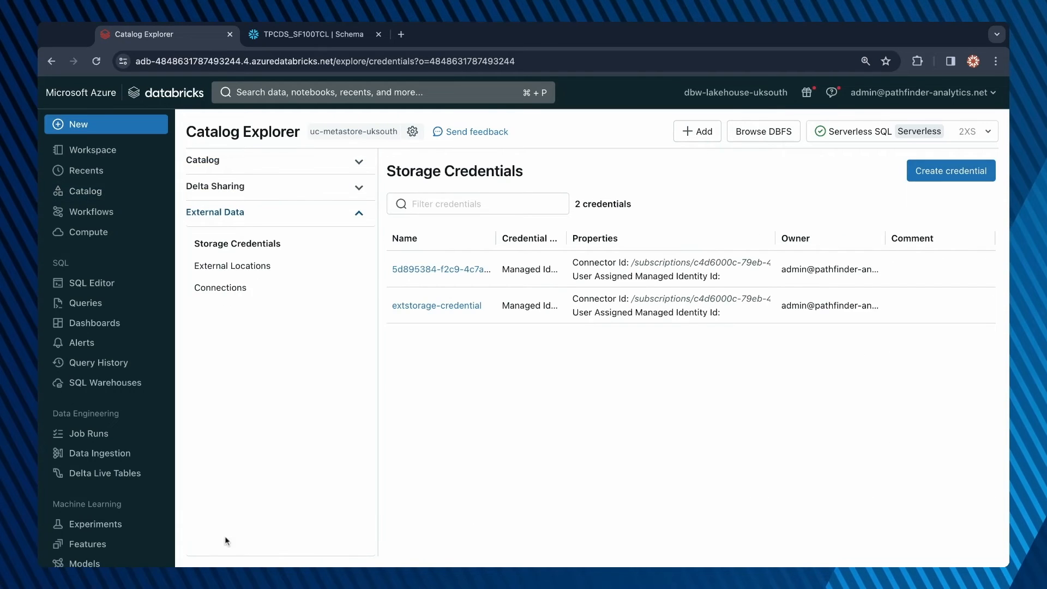
Step: Start a new connection named snowflake-connection with type Snowflake
{"action": "left_click", "coordinate": [222, 287]}
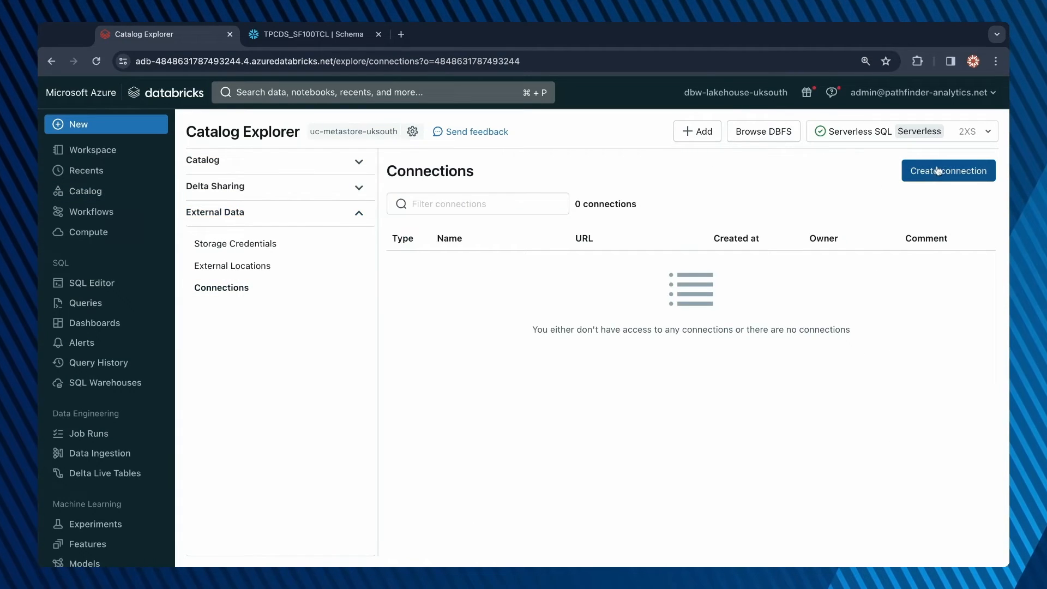
{"action": "left_click", "coordinate": [947, 171]}
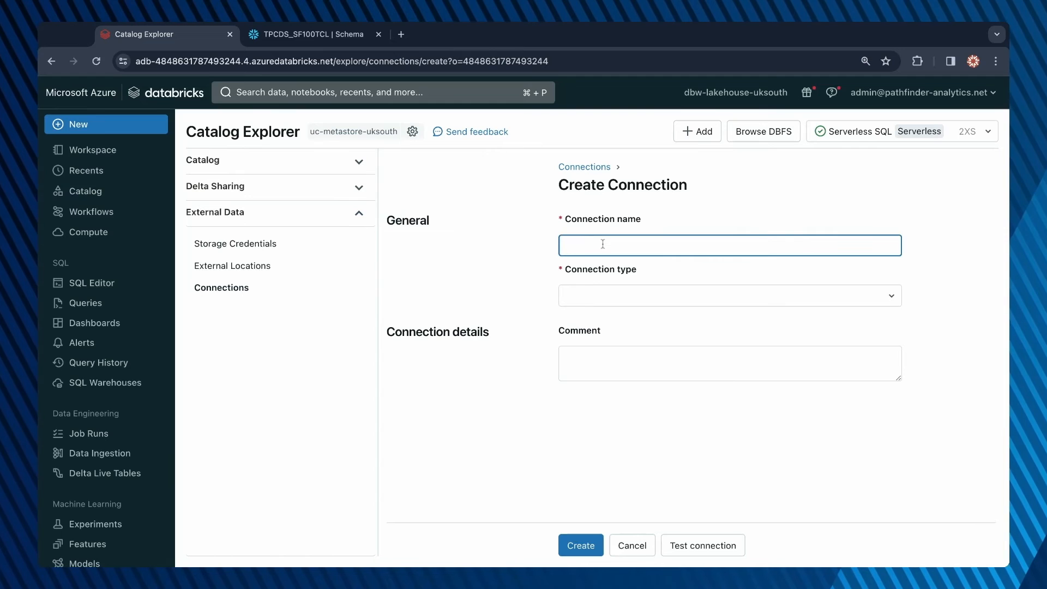
{"action": "type", "text": "snowflake"}
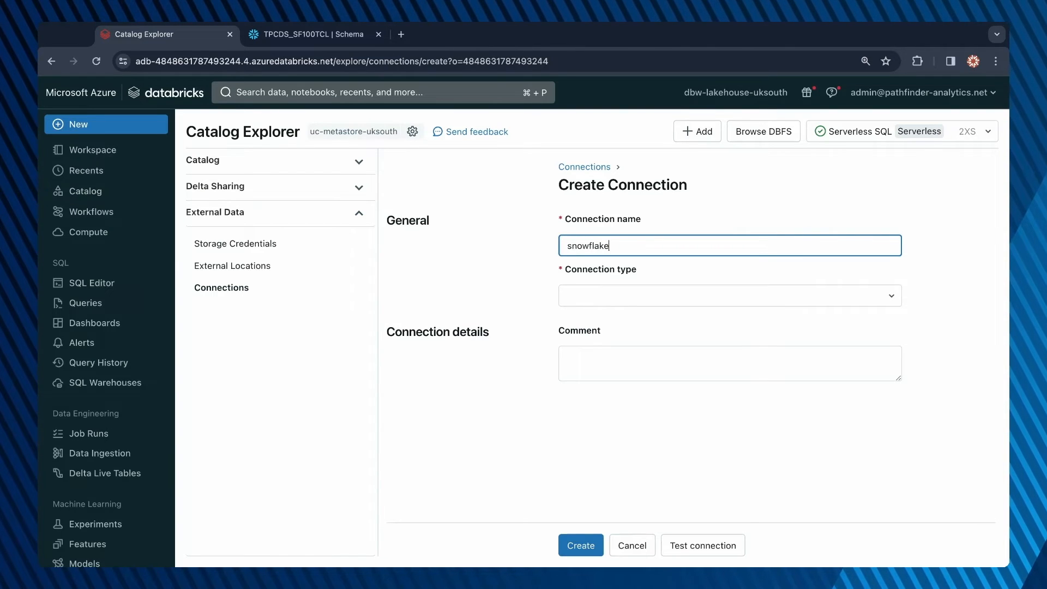
{"action": "type", "text": "-connection"}
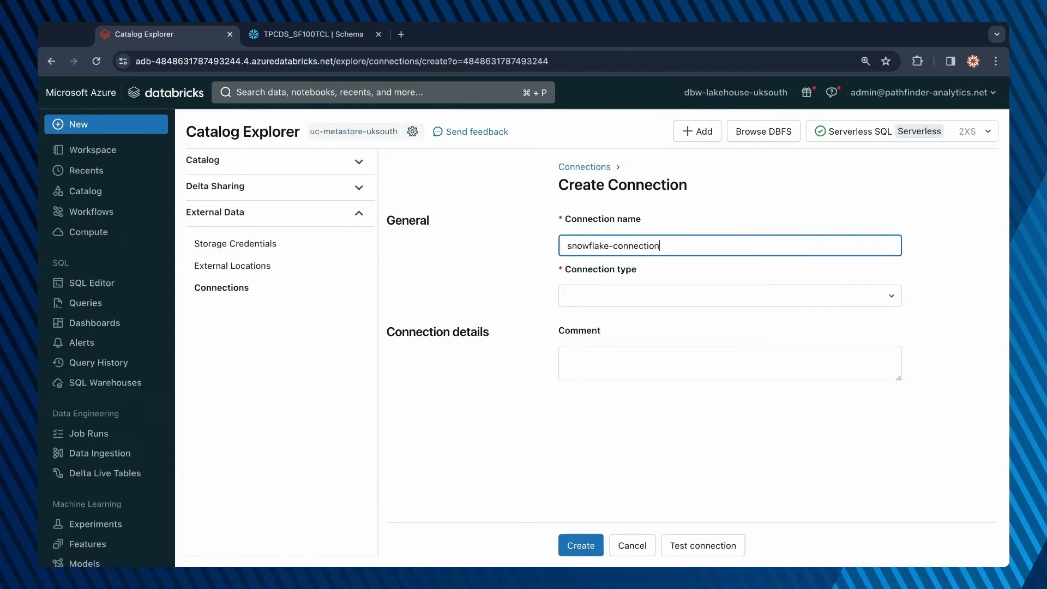
{"action": "left_click", "coordinate": [730, 295]}
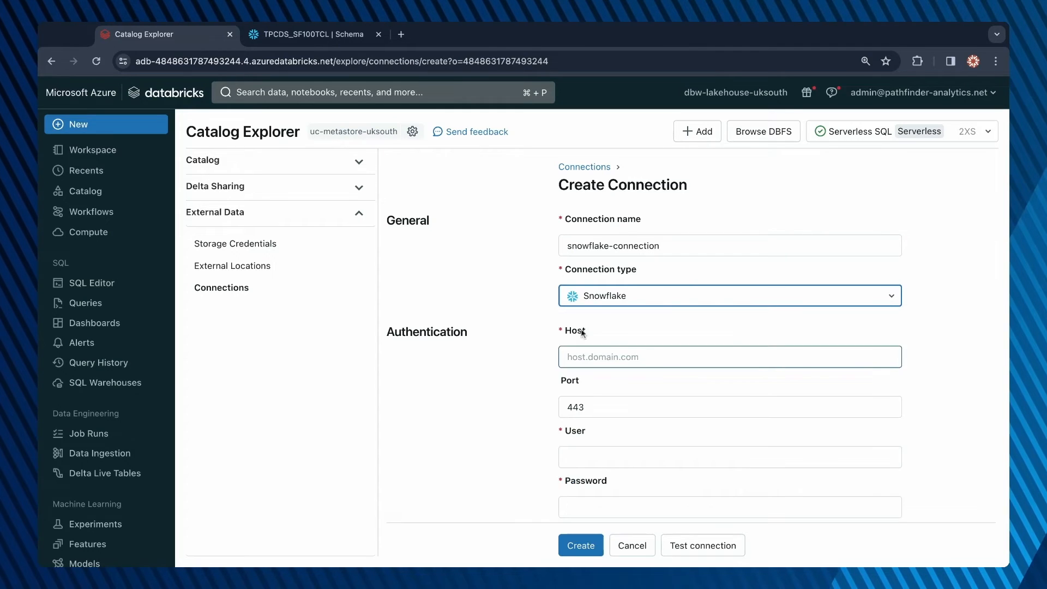
{"action": "scroll", "scroll_direction": "down", "scroll_amount": 3}
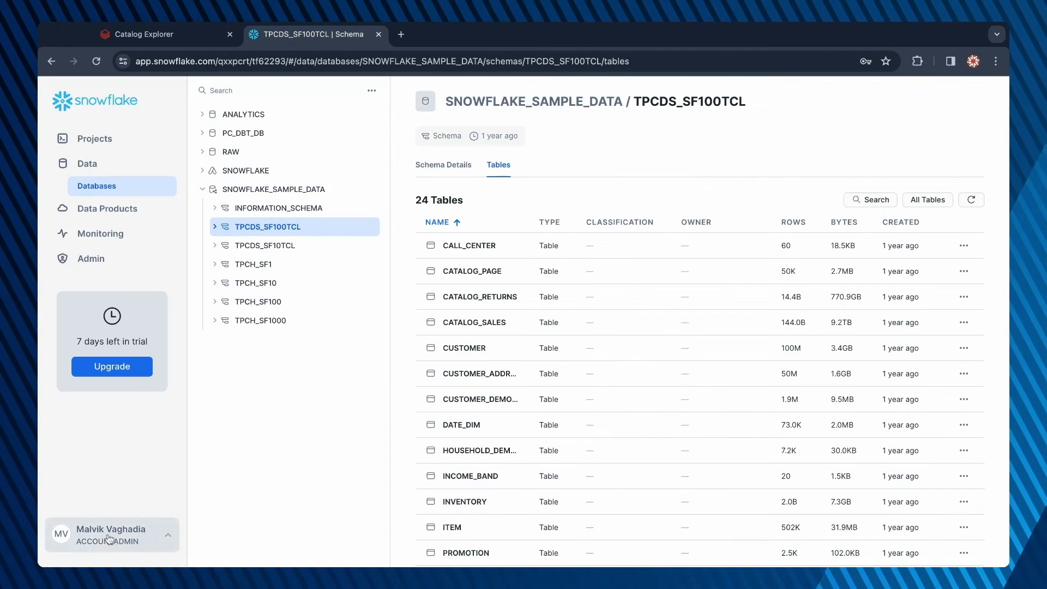
{"action": "left_click", "coordinate": [111, 534]}
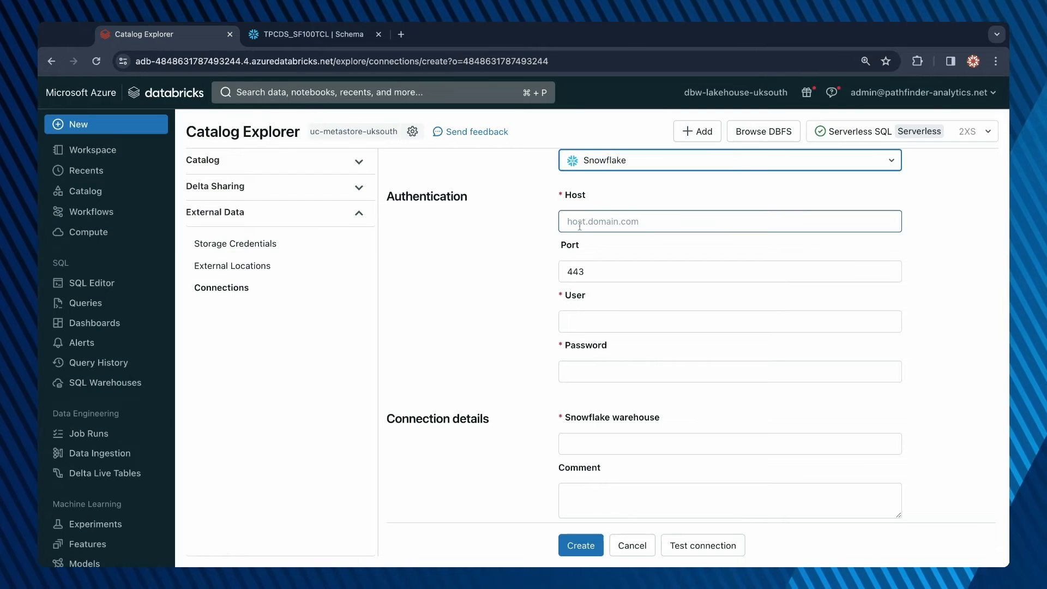
{"action": "left_click", "coordinate": [729, 221]}
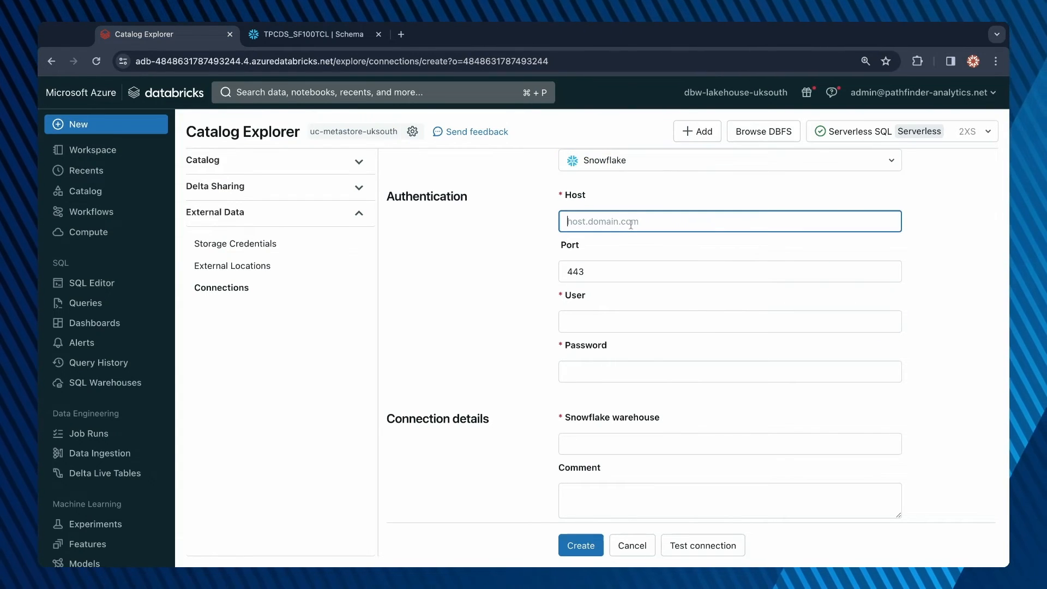
{"action": "type", "text": "https://py86845.uk-south.azure.snowflakecomputing.com"}
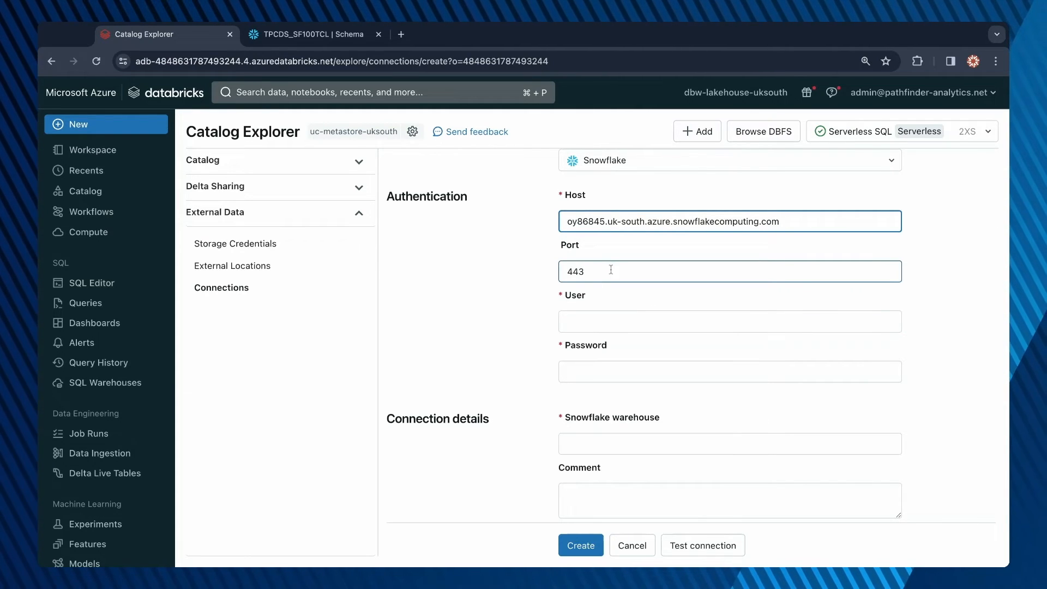
{"action": "type", "text": "MVAGH"}
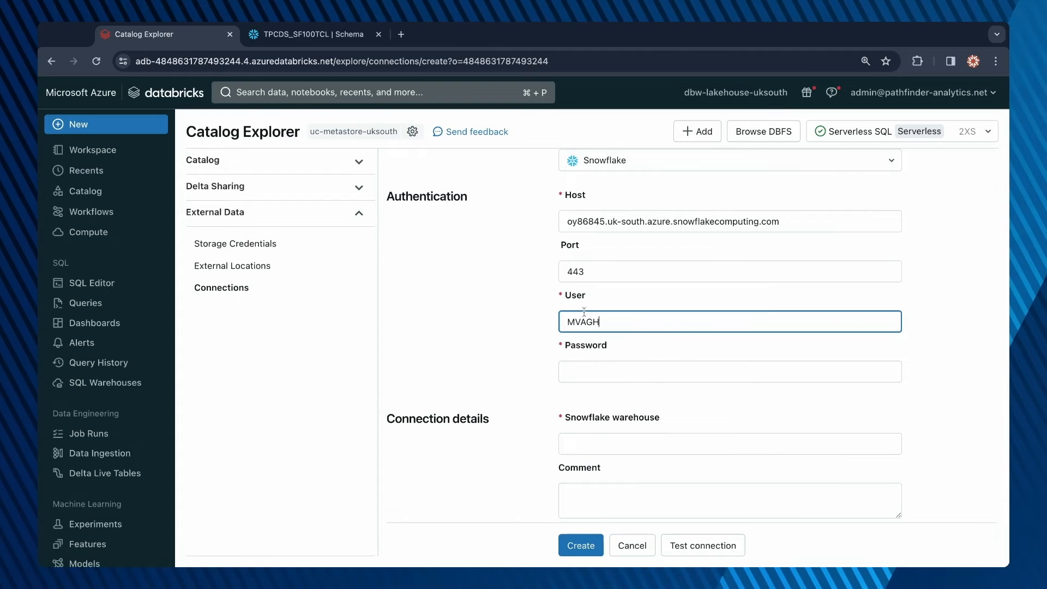
{"action": "type", "text": "ADIA"}
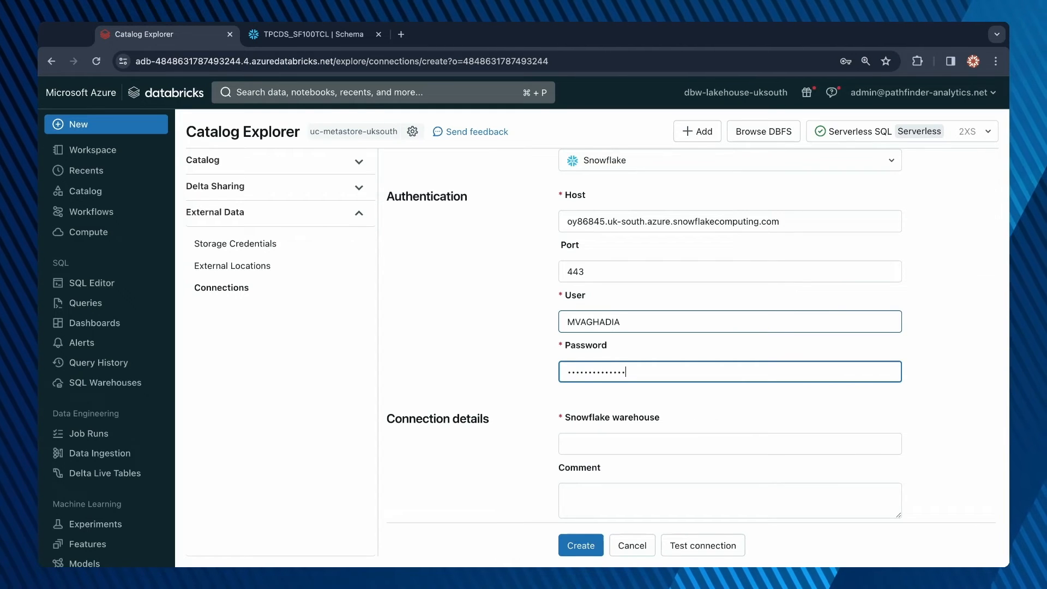
{"action": "scroll", "scroll_direction": "down", "scroll_amount": 3}
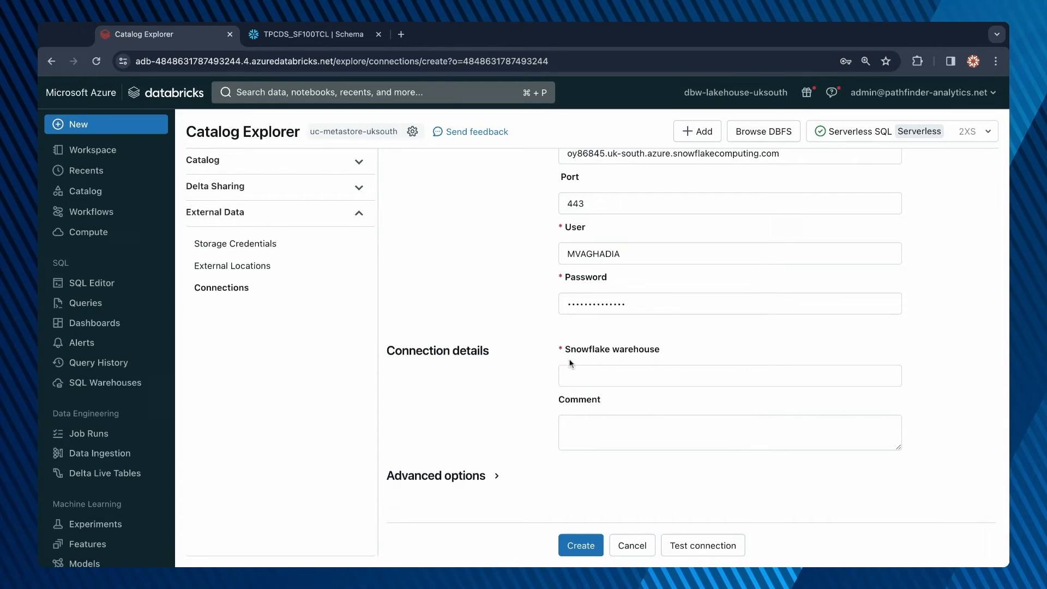
{"action": "left_click", "coordinate": [730, 376]}
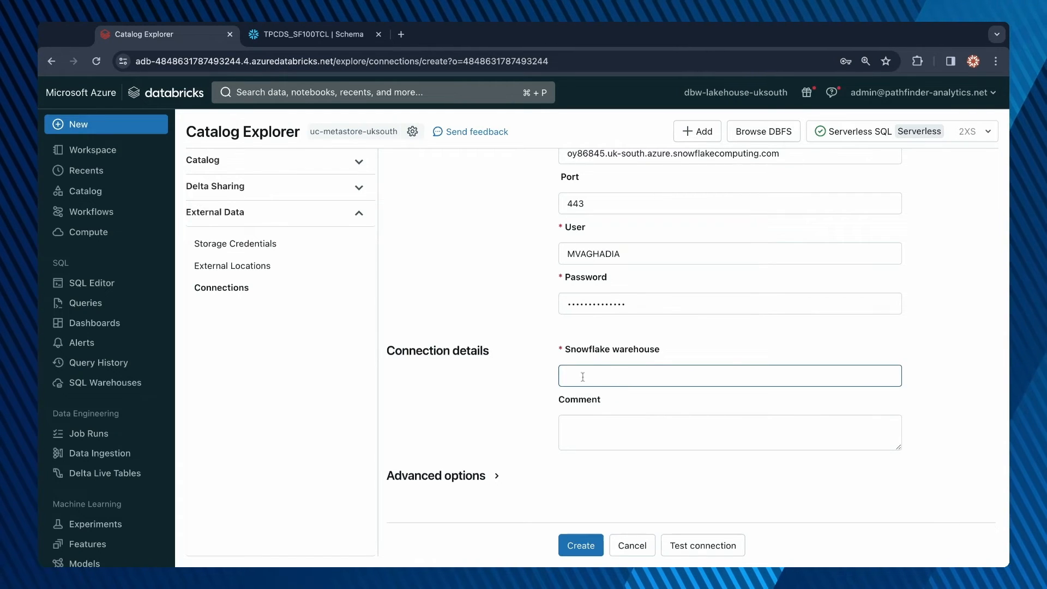
{"action": "left_click", "coordinate": [314, 34]}
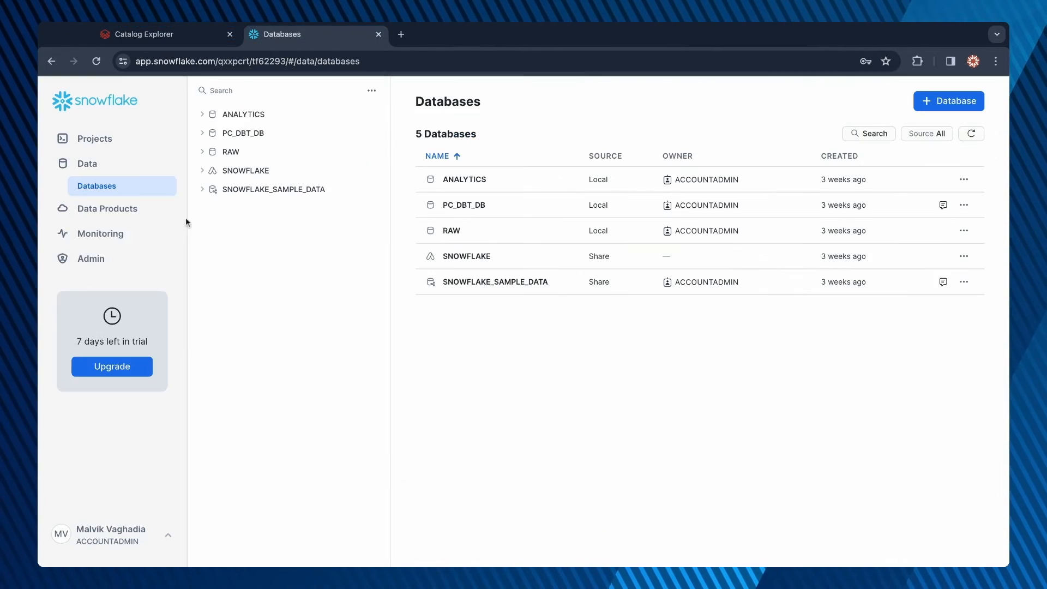
{"action": "mouse_move", "coordinate": [91, 258]}
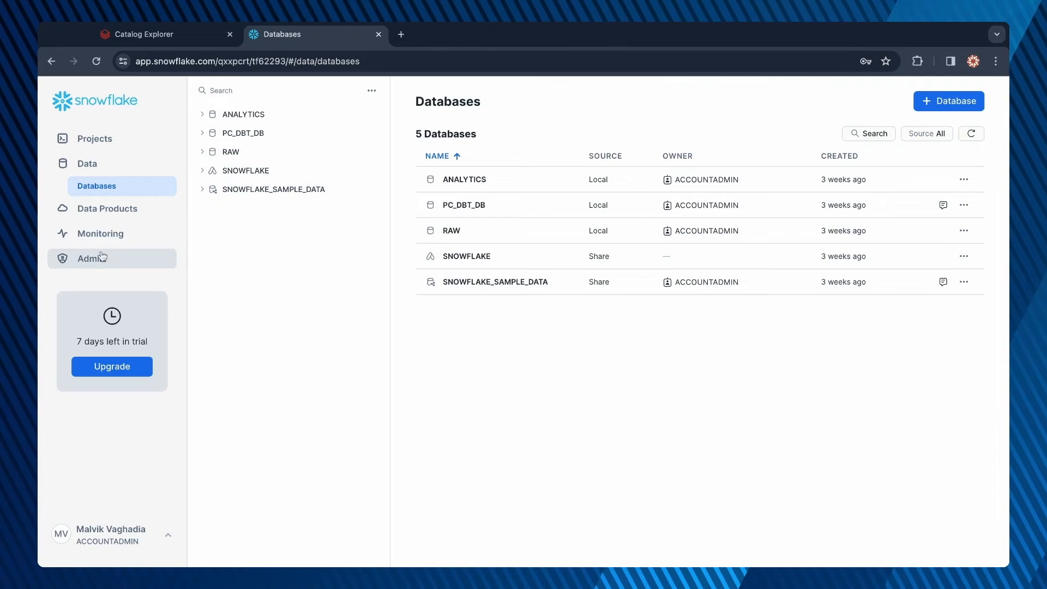
Step: View Snowflake's warehouse list with COMPUTE_WH, PC_DBT_WH and TRANSFORMING, then return to Databricks
{"action": "left_click", "coordinate": [90, 239]}
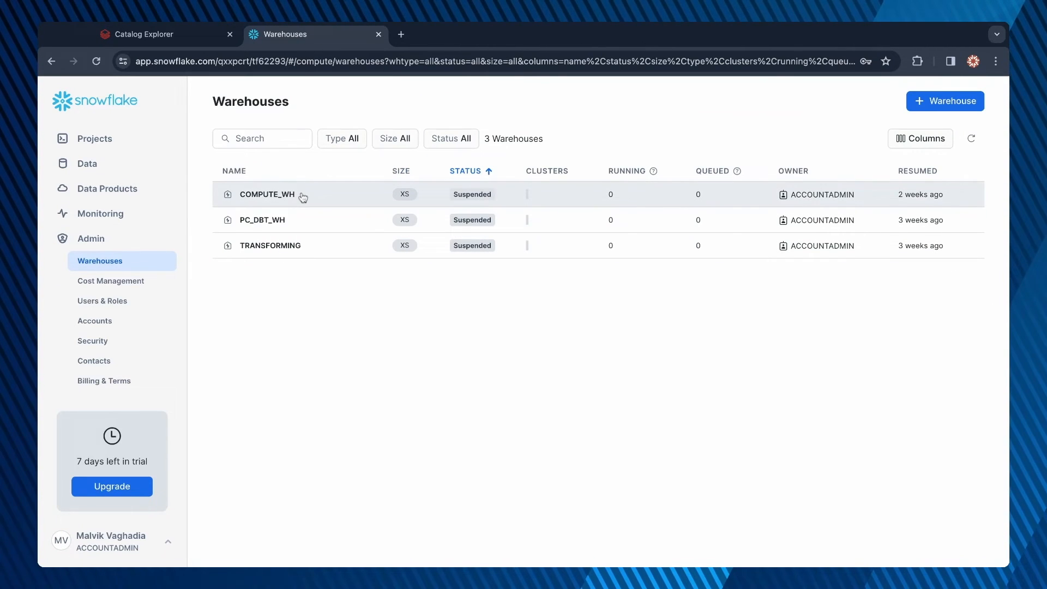
{"action": "mouse_move", "coordinate": [248, 202]}
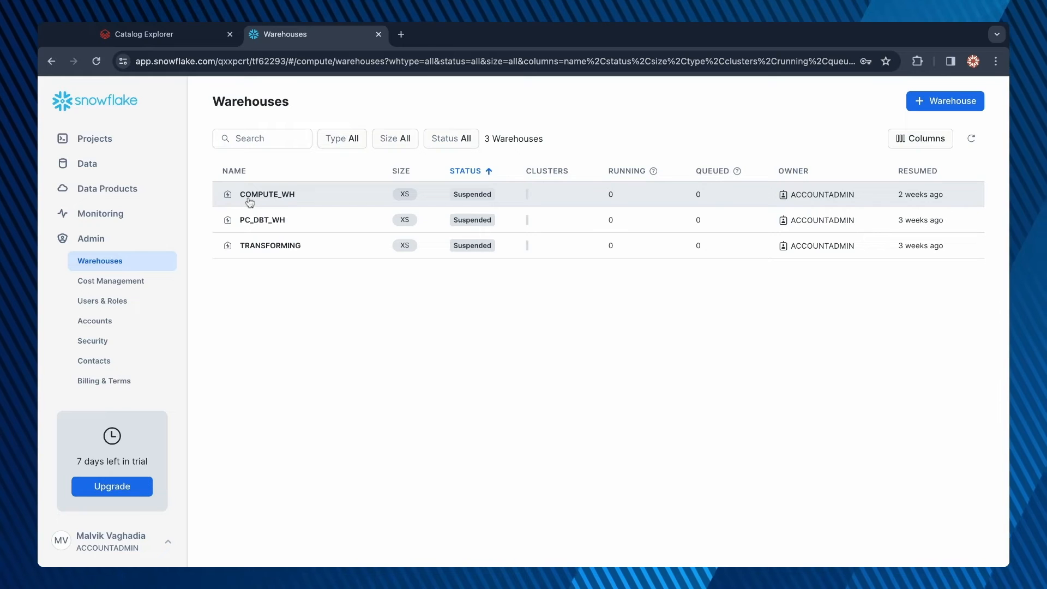
{"action": "mouse_move", "coordinate": [288, 202]}
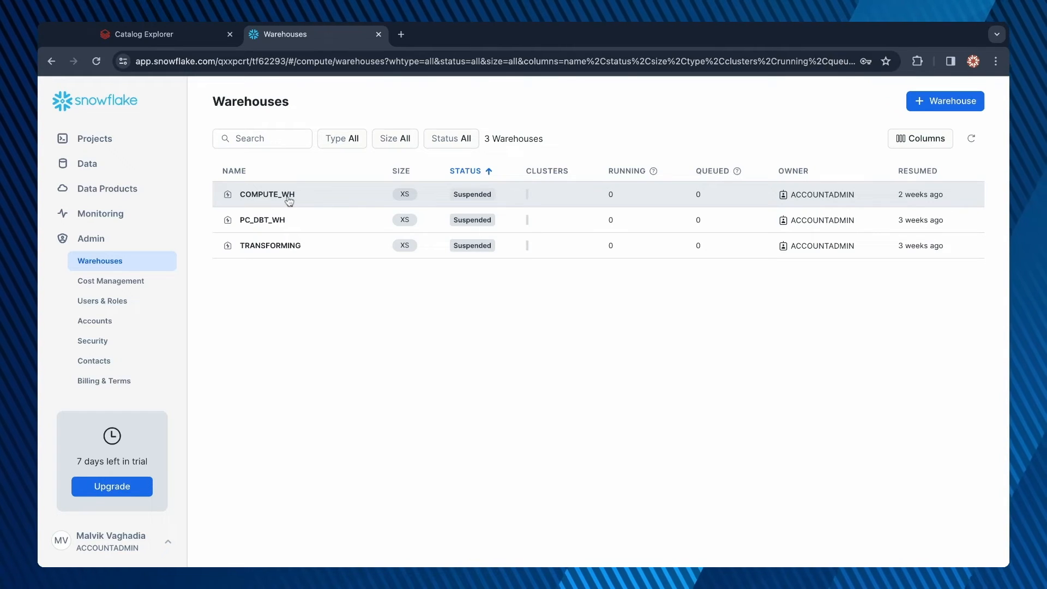
{"action": "left_click", "coordinate": [141, 34]}
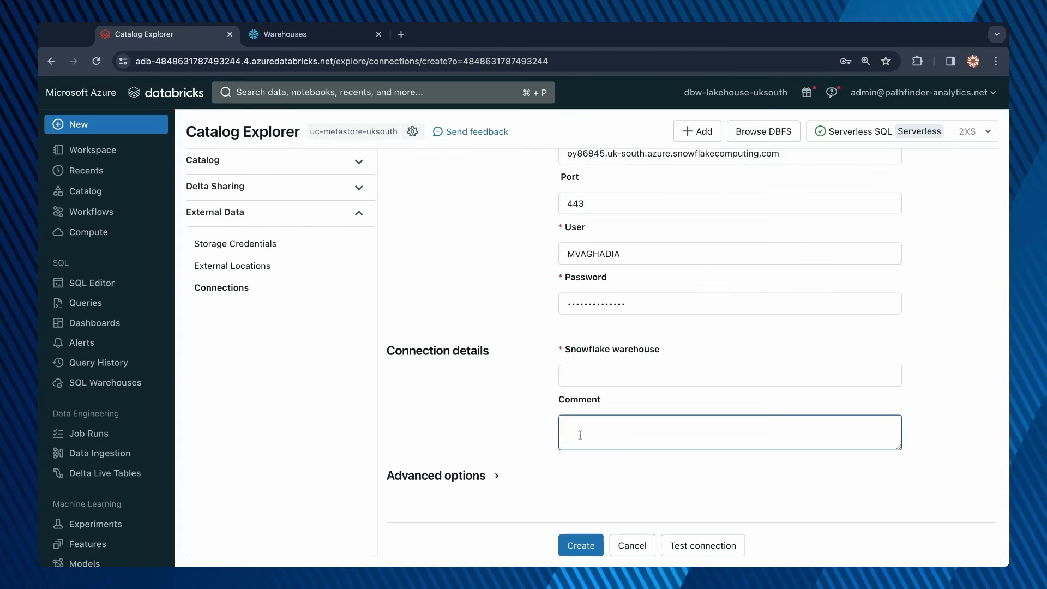
Step: Set the Snowflake warehouse to COMPUTE_WH and test the connection
{"action": "type", "text": "COMPUTE_WH"}
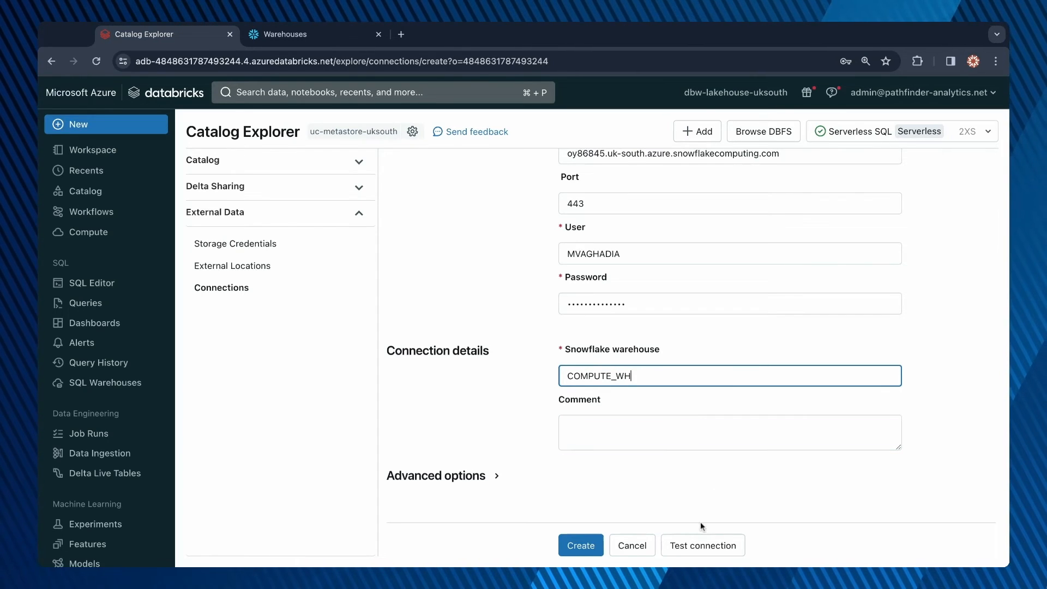
{"action": "left_click", "coordinate": [702, 545]}
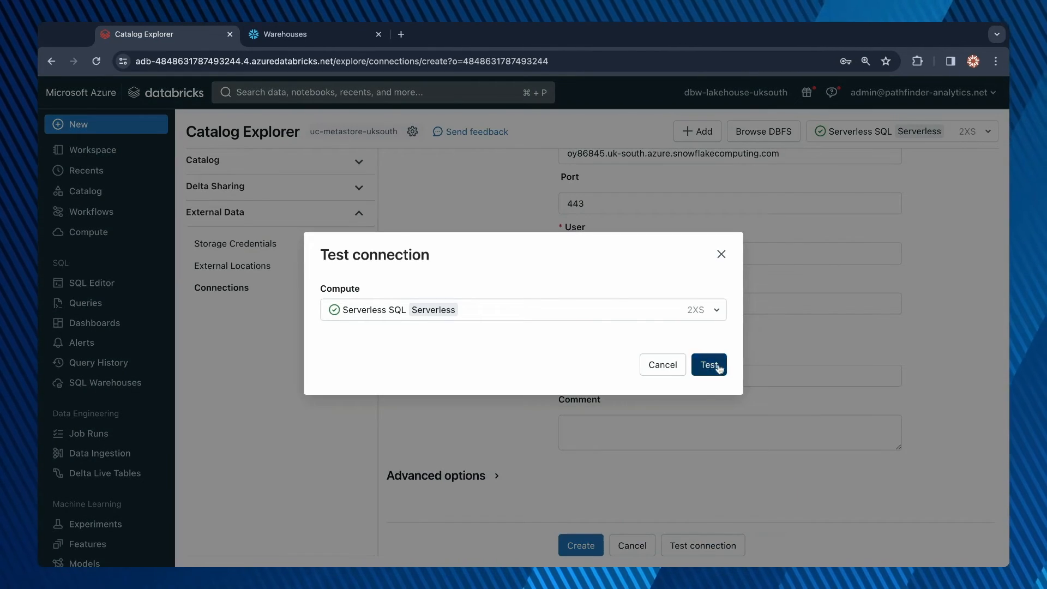
{"action": "left_click", "coordinate": [709, 364]}
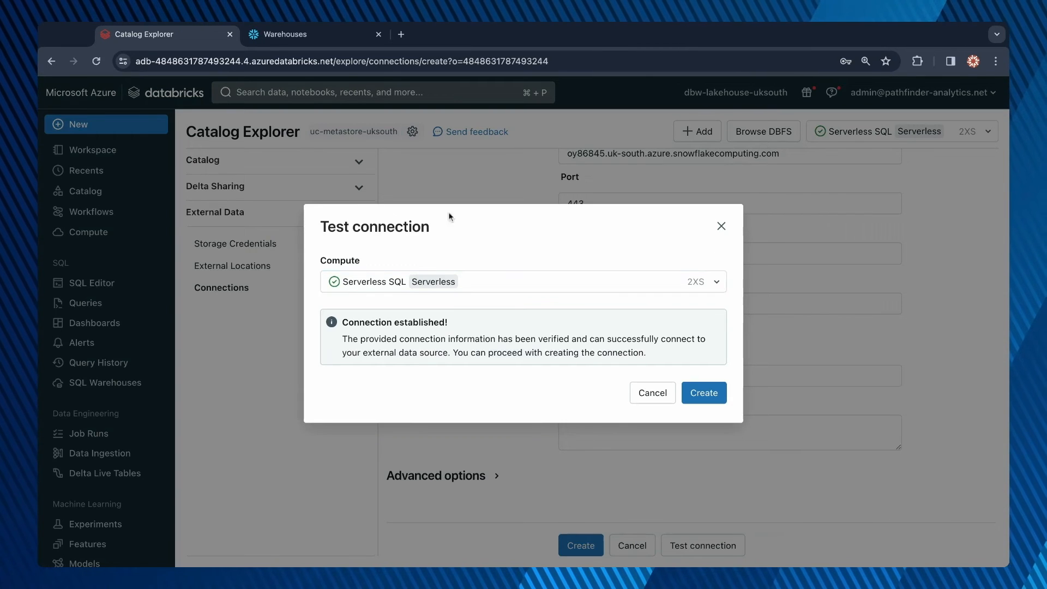
Step: Create the snowflake-connection connection after the successful test
{"action": "left_click", "coordinate": [704, 392]}
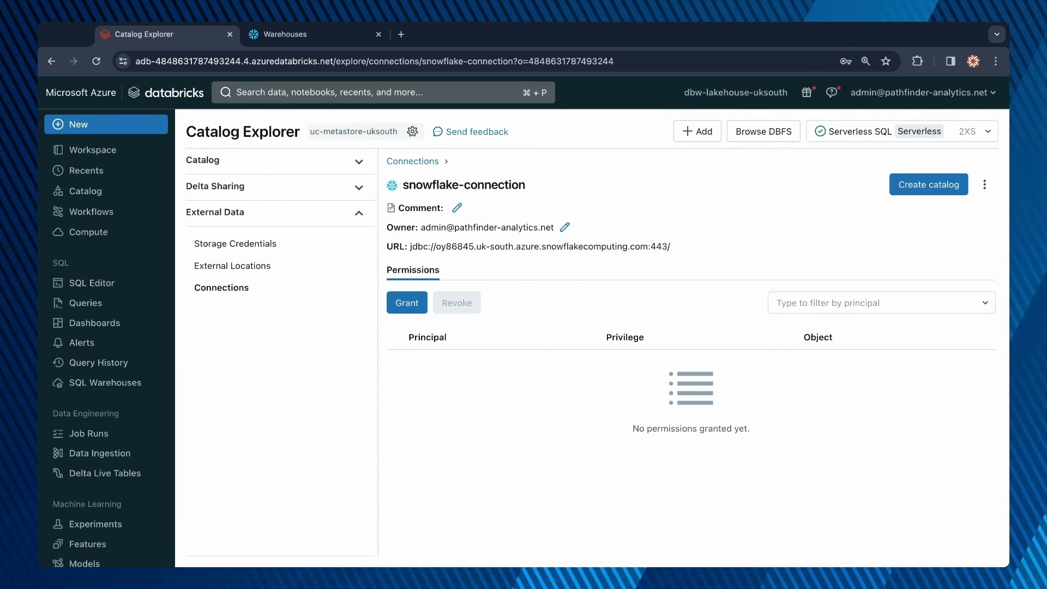
{"action": "mouse_move", "coordinate": [324, 166]}
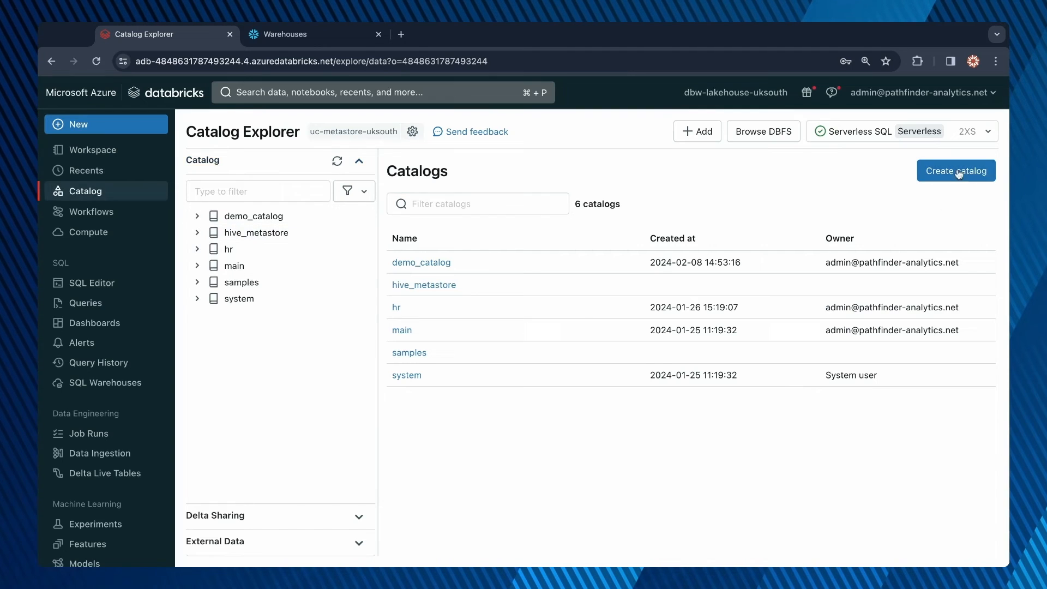
Step: Name the catalog snowflake_sample_data, make it Foreign and choose snowflake-connection
{"action": "type", "text": "snowflake_sample_d"}
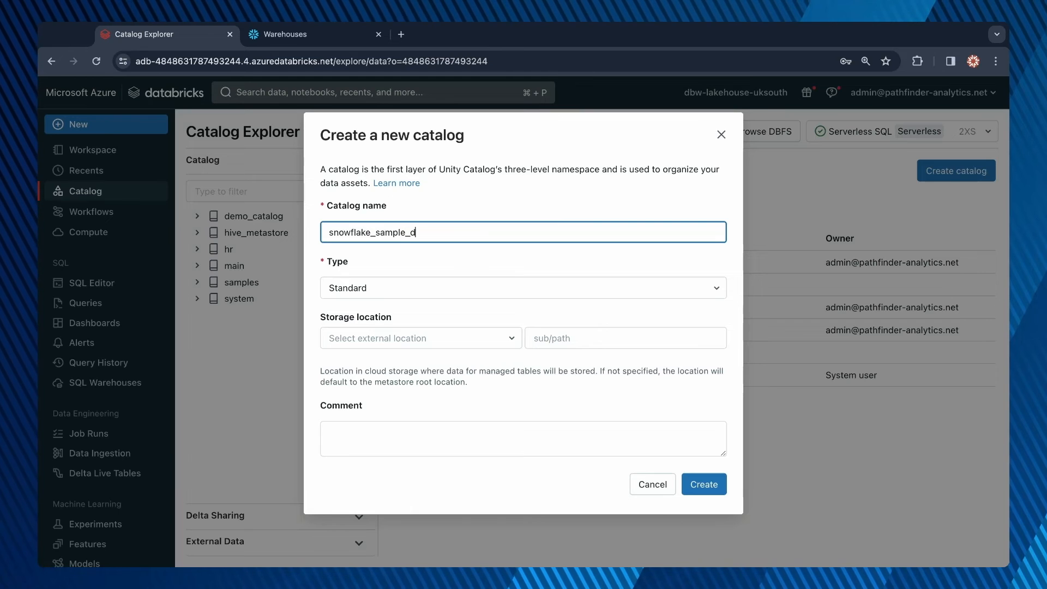
{"action": "left_click", "coordinate": [523, 287]}
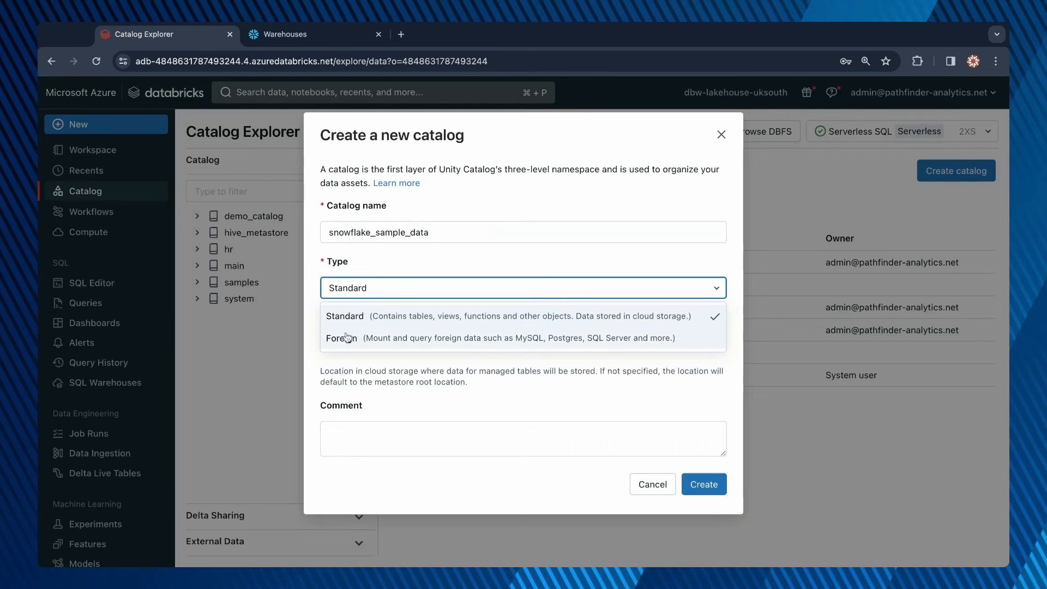
{"action": "left_click", "coordinate": [340, 337]}
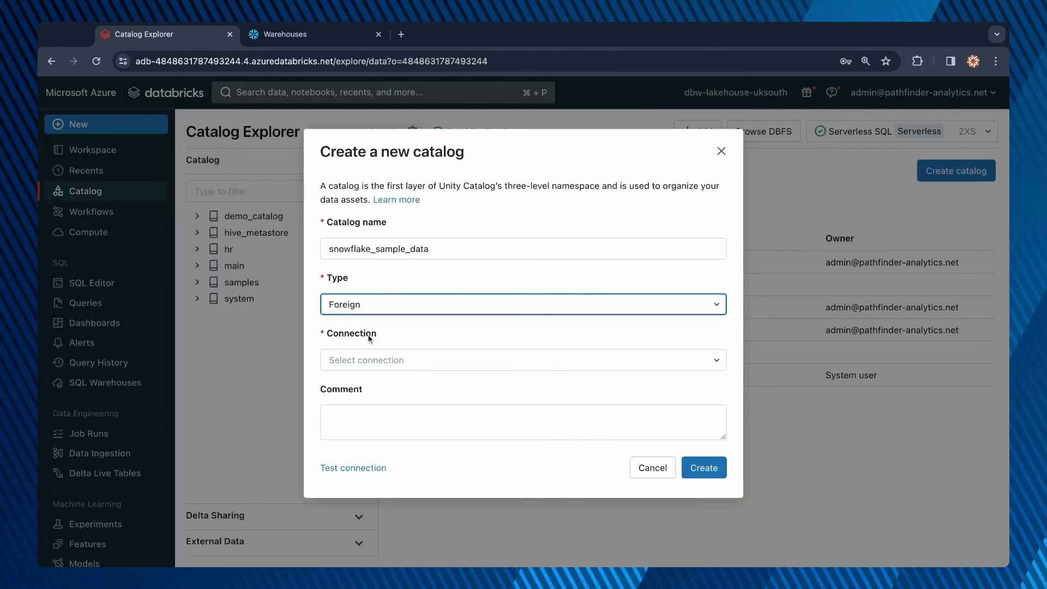
{"action": "left_click", "coordinate": [522, 359]}
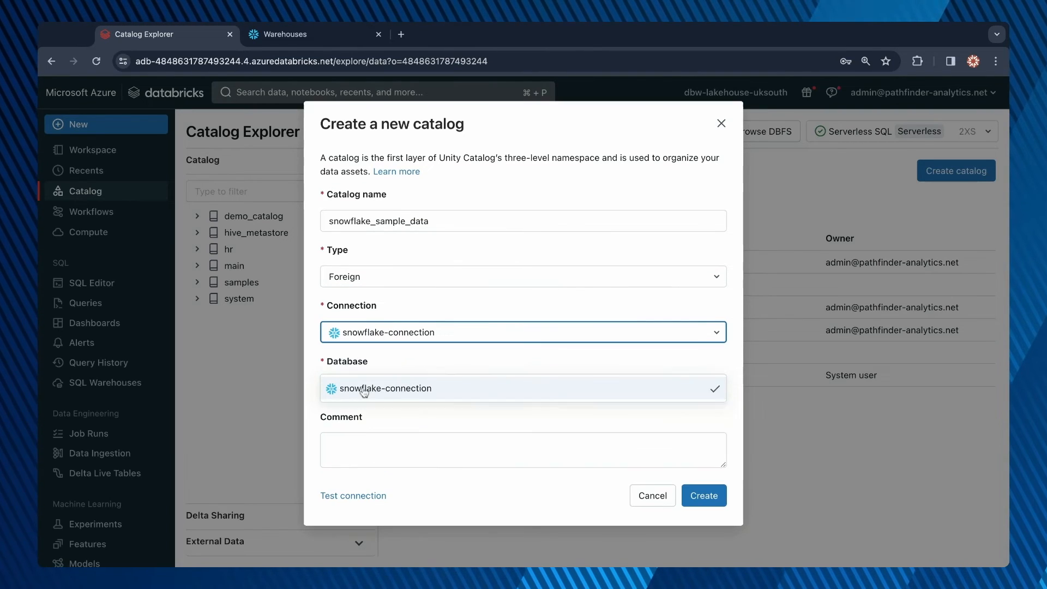
{"action": "left_click", "coordinate": [523, 389]}
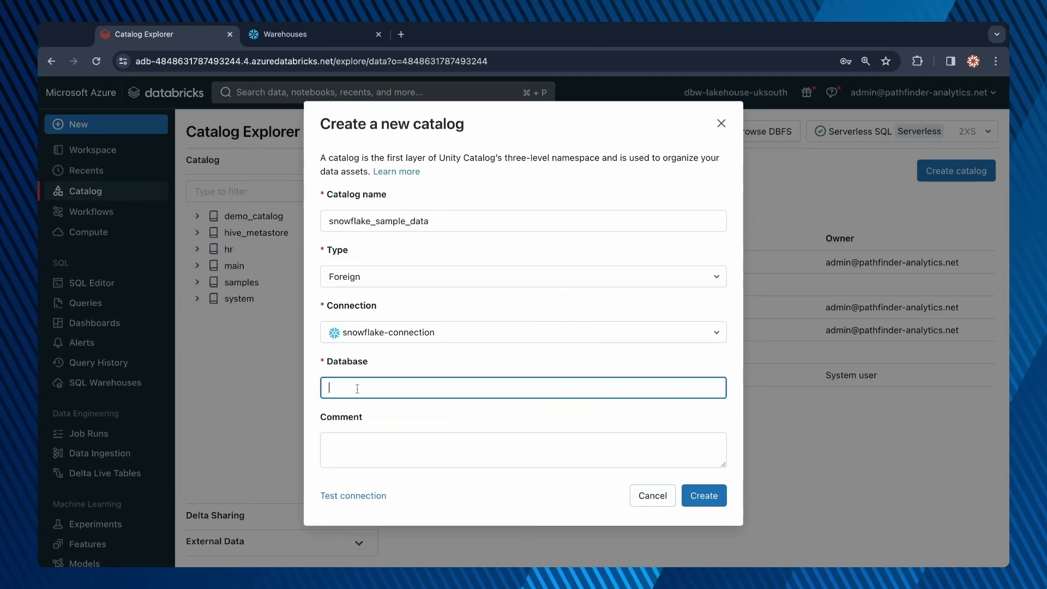
Step: Enter SNOWFLAKE_SAMPLE_DATA as the database, verifying the name in Snowflake
{"action": "type", "text": "SNOWFLAKE_SAMPLE_DATA"}
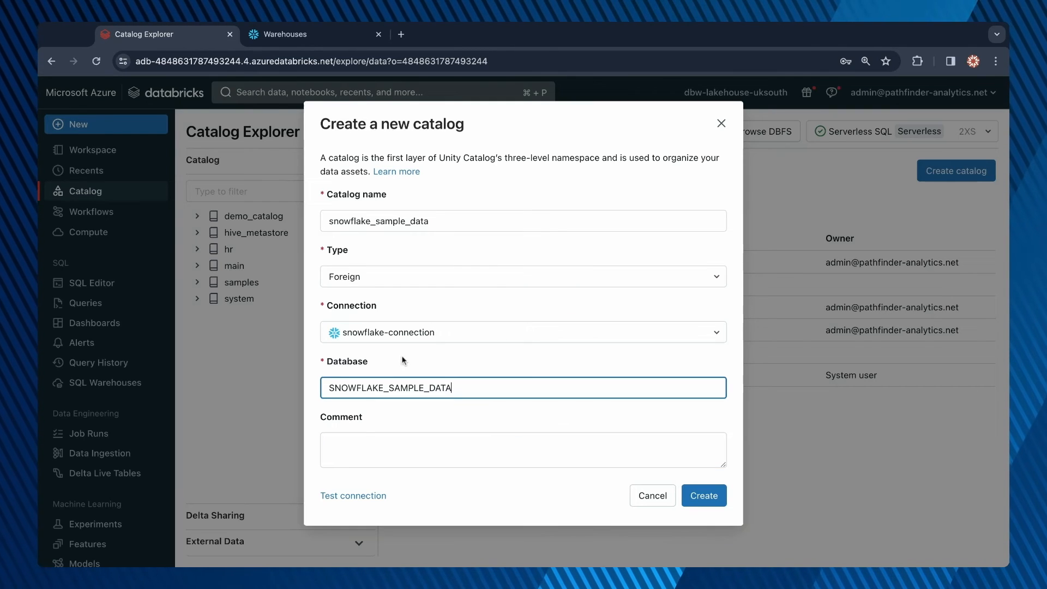
{"action": "left_click", "coordinate": [287, 34]}
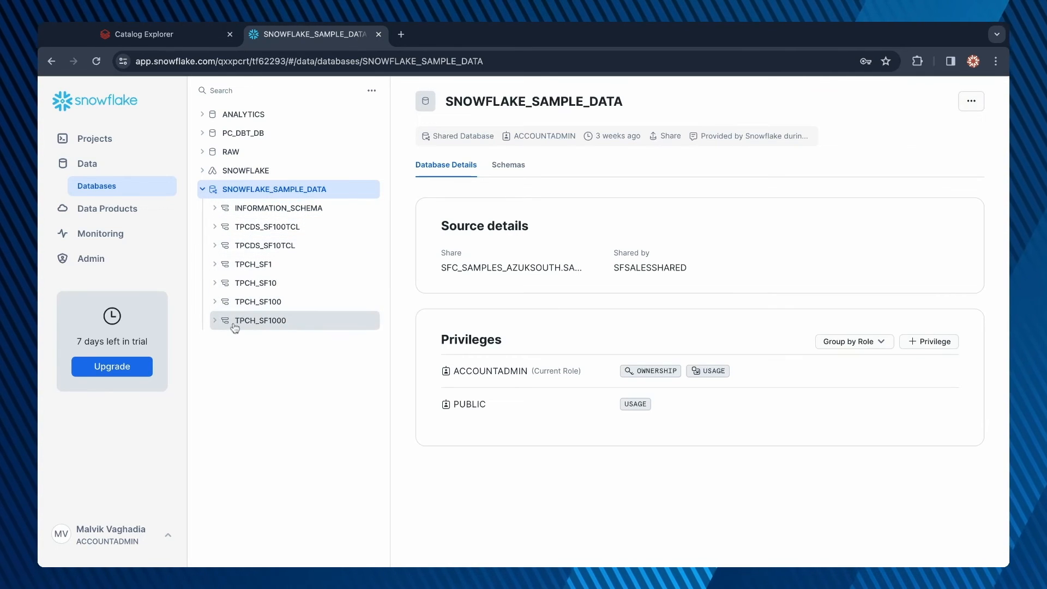
{"action": "left_click", "coordinate": [265, 246]}
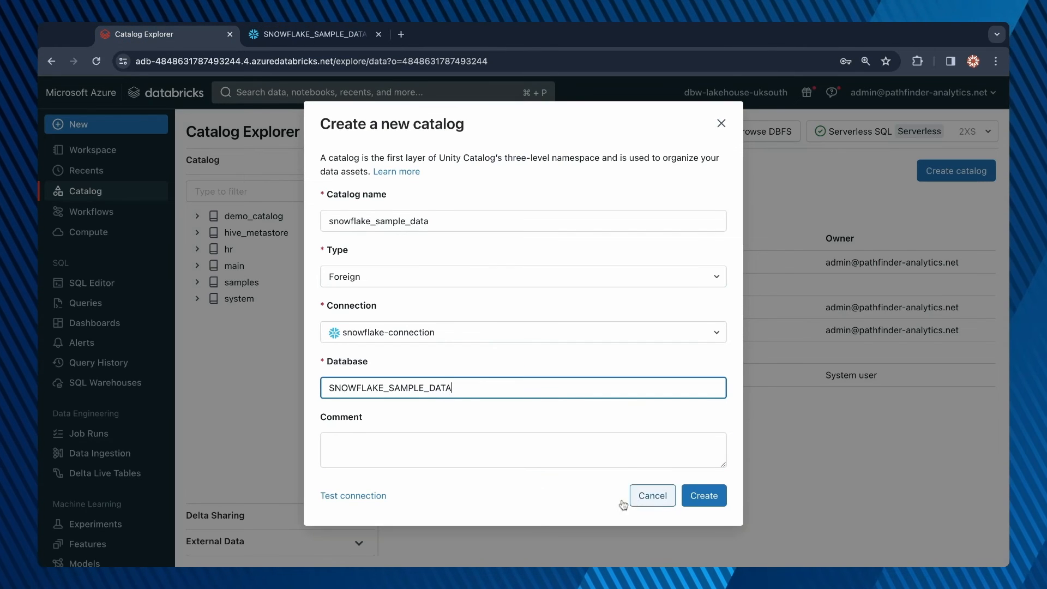
Step: Test the catalog's database connection on serverless SQL compute and create snowflake_sample_data
{"action": "left_click", "coordinate": [703, 495]}
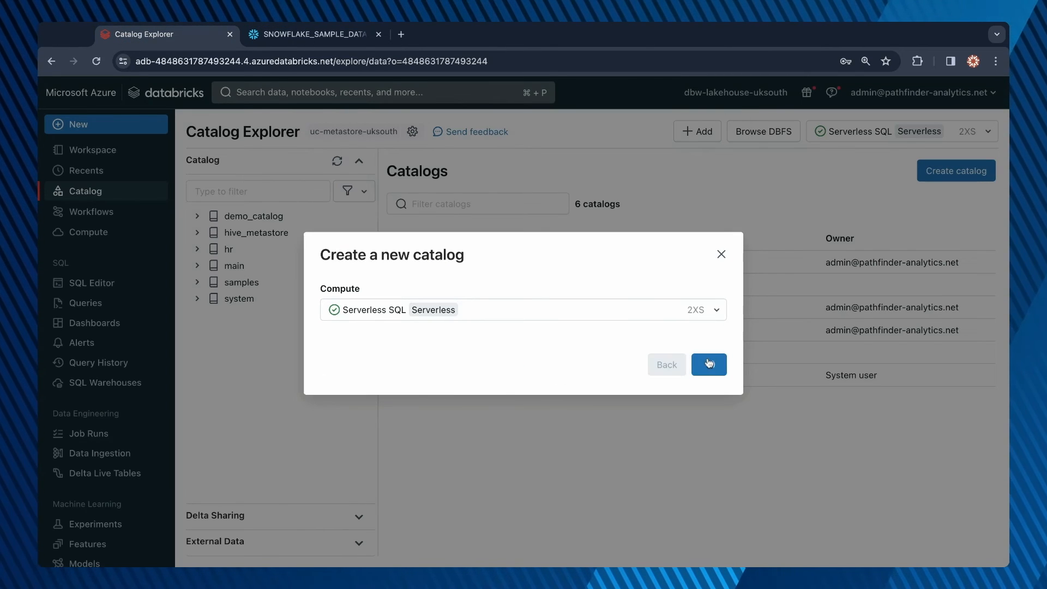
{"action": "left_click", "coordinate": [708, 365]}
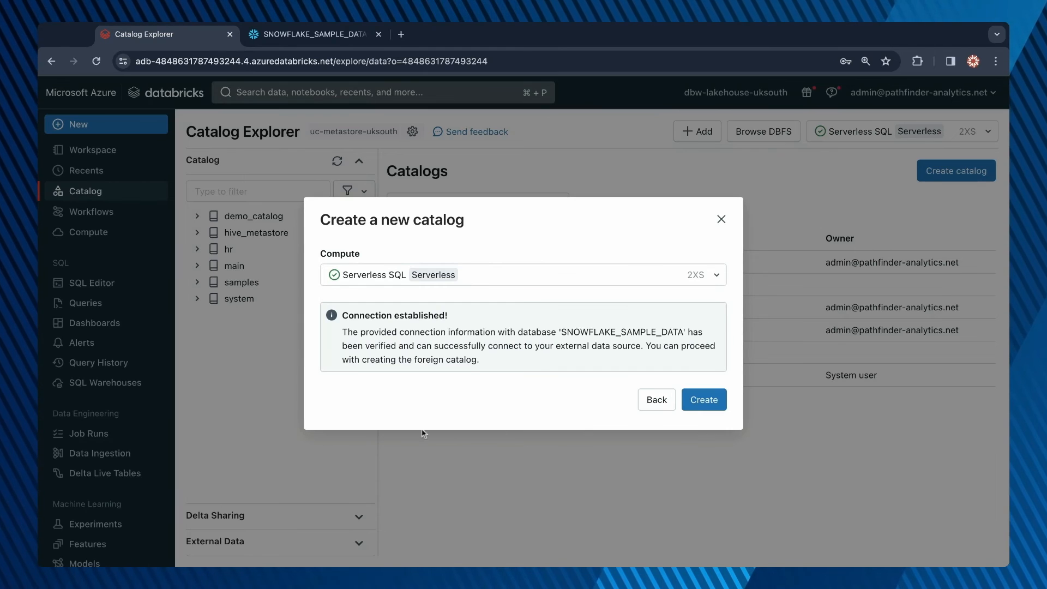
{"action": "left_click", "coordinate": [704, 399]}
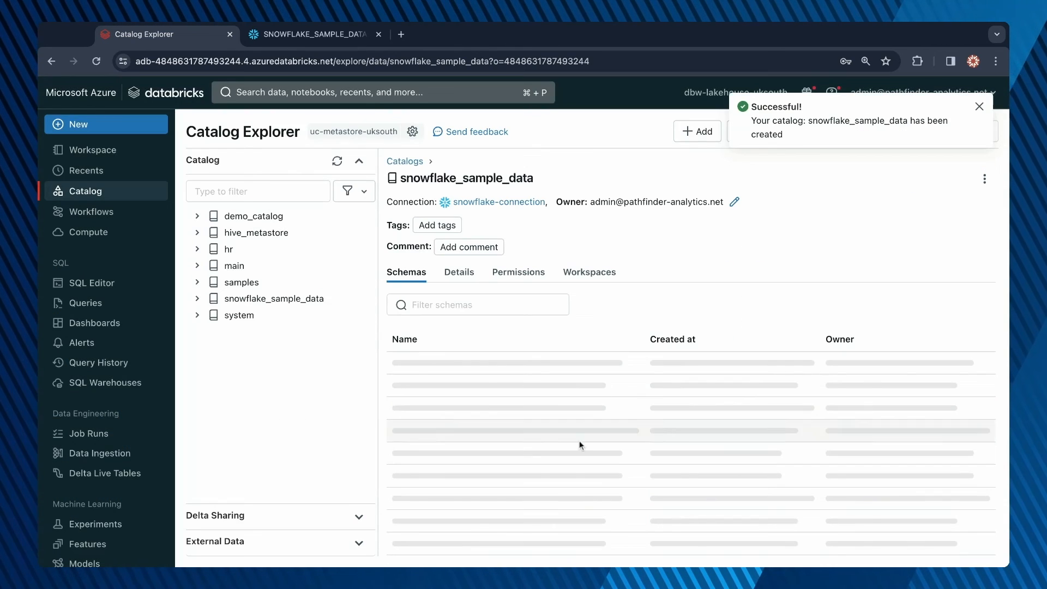
Step: Inspect the tpch_sf1 schema's eight tables in snowflake_sample_data, then head to the SQL editor
{"action": "left_click", "coordinate": [275, 299]}
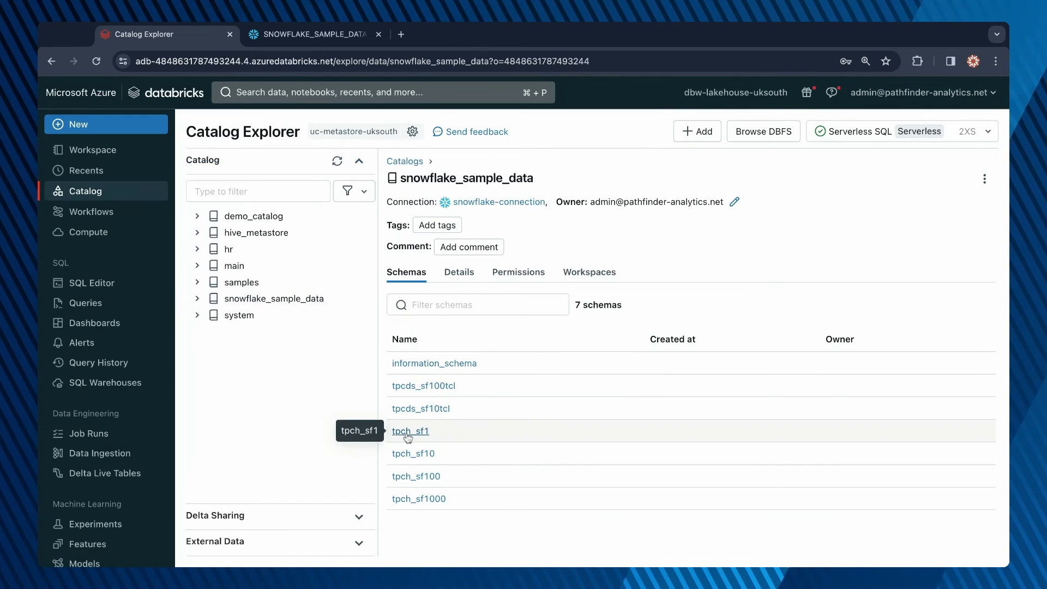
{"action": "left_click", "coordinate": [412, 431]}
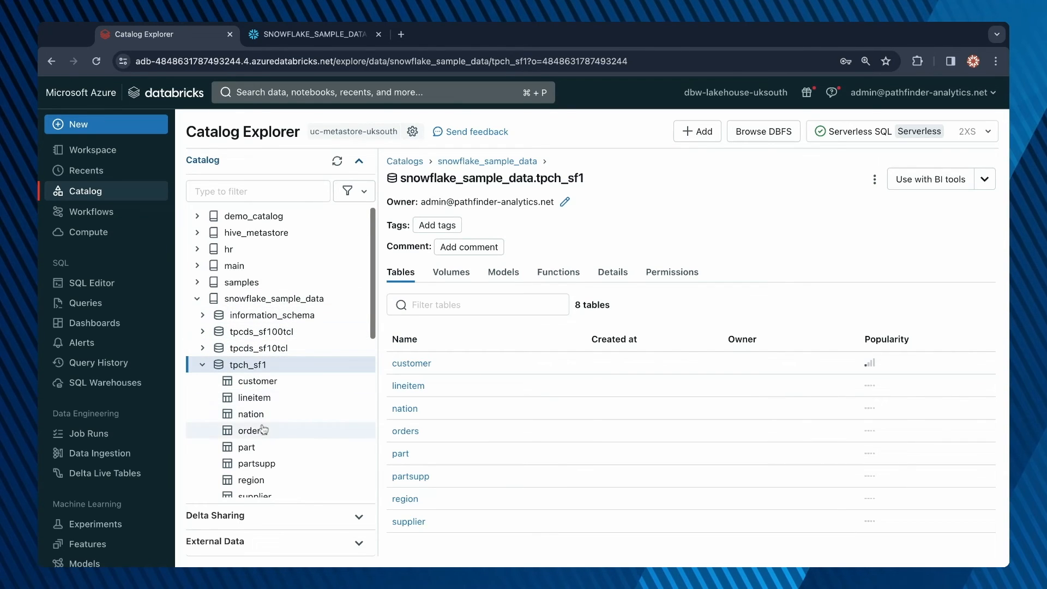
{"action": "left_click", "coordinate": [202, 364]}
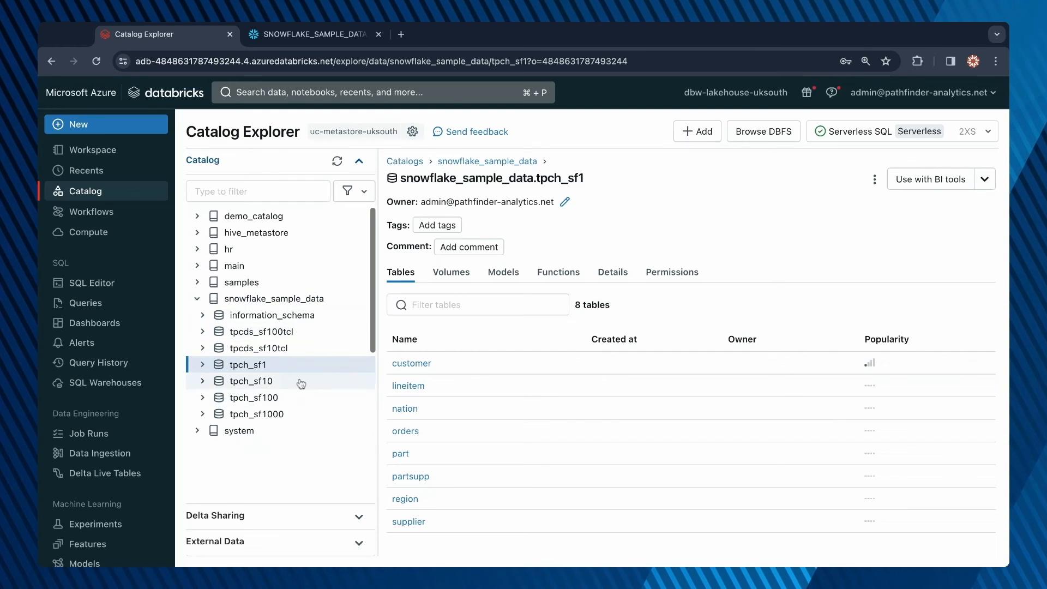
{"action": "left_click", "coordinate": [203, 364]}
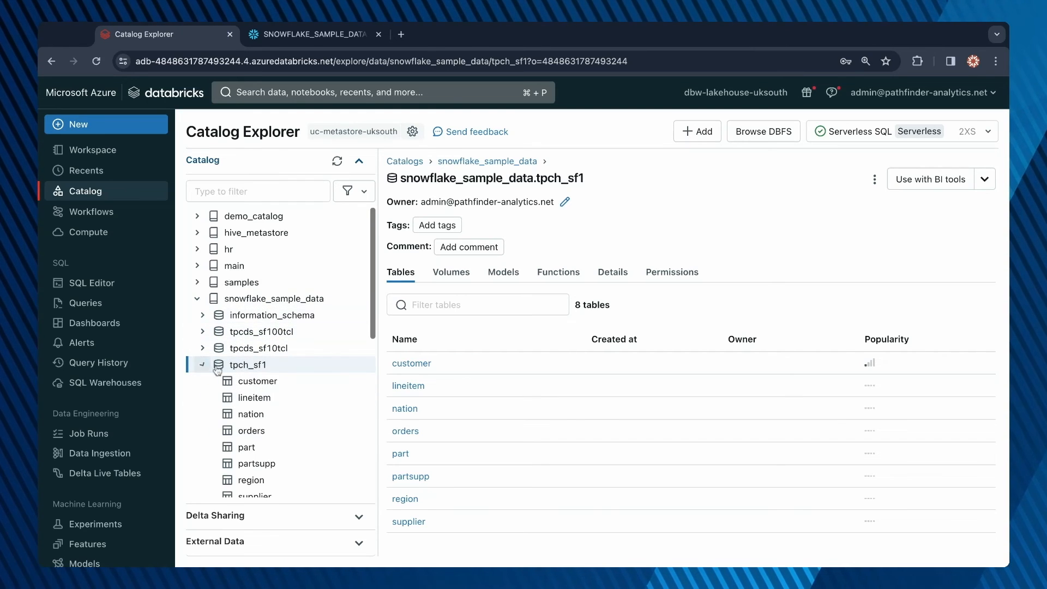
{"action": "left_click", "coordinate": [201, 365]}
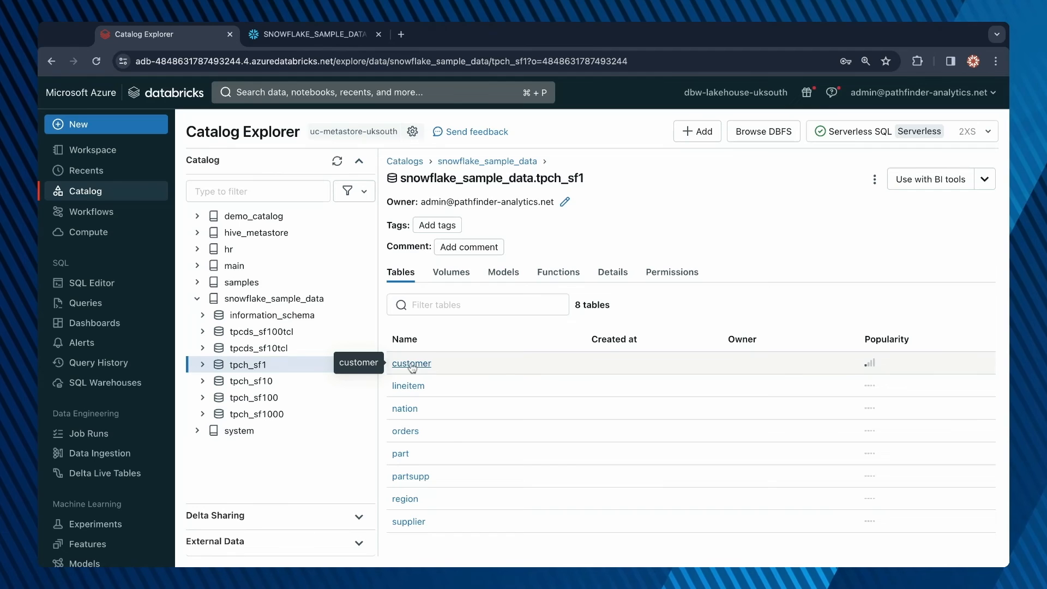
{"action": "left_click", "coordinate": [91, 282]}
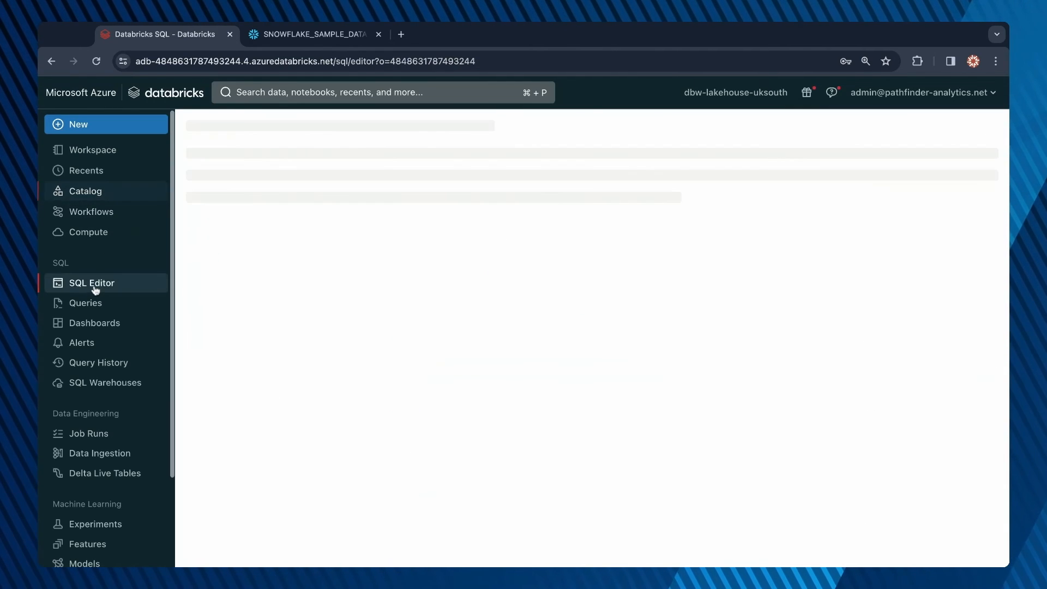
Step: Run select * from snowflake_sample_data.tpch_sf1.customer using autocomplete for the names
{"action": "left_click", "coordinate": [91, 282]}
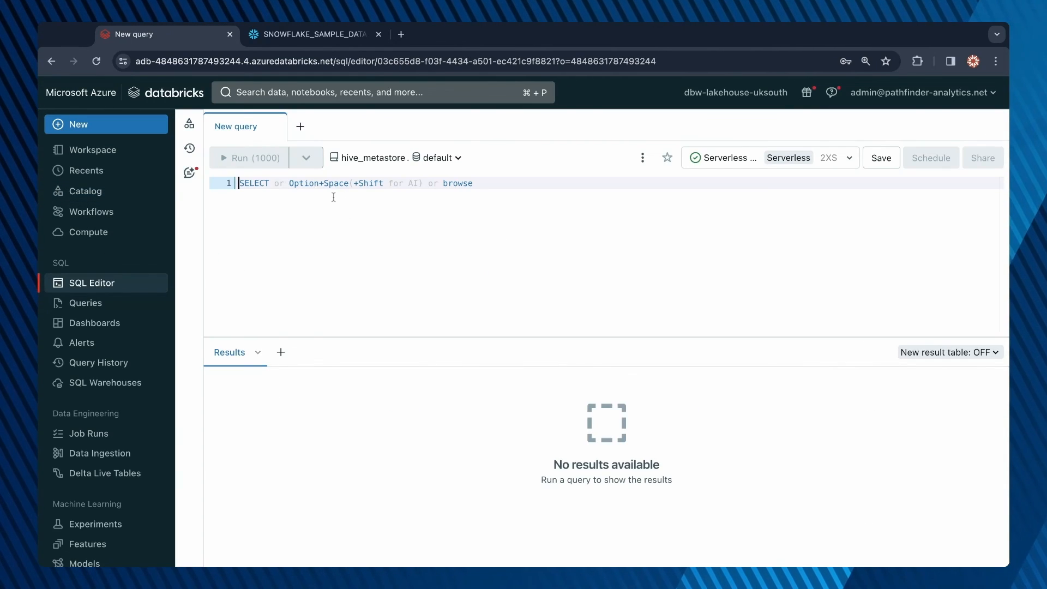
{"action": "type", "text": "select * fro"}
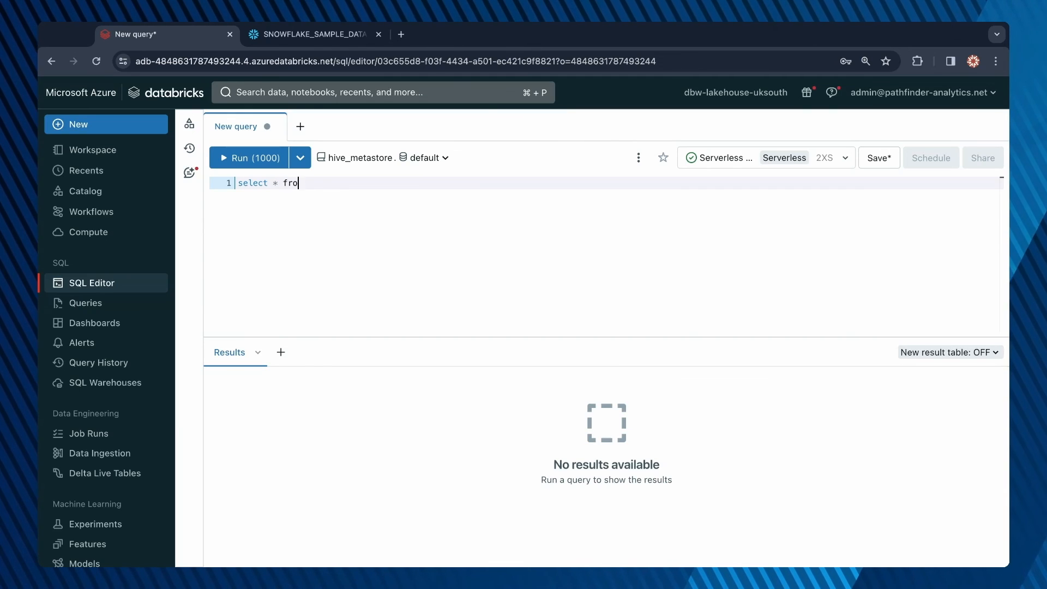
{"action": "type", "text": "m snow"}
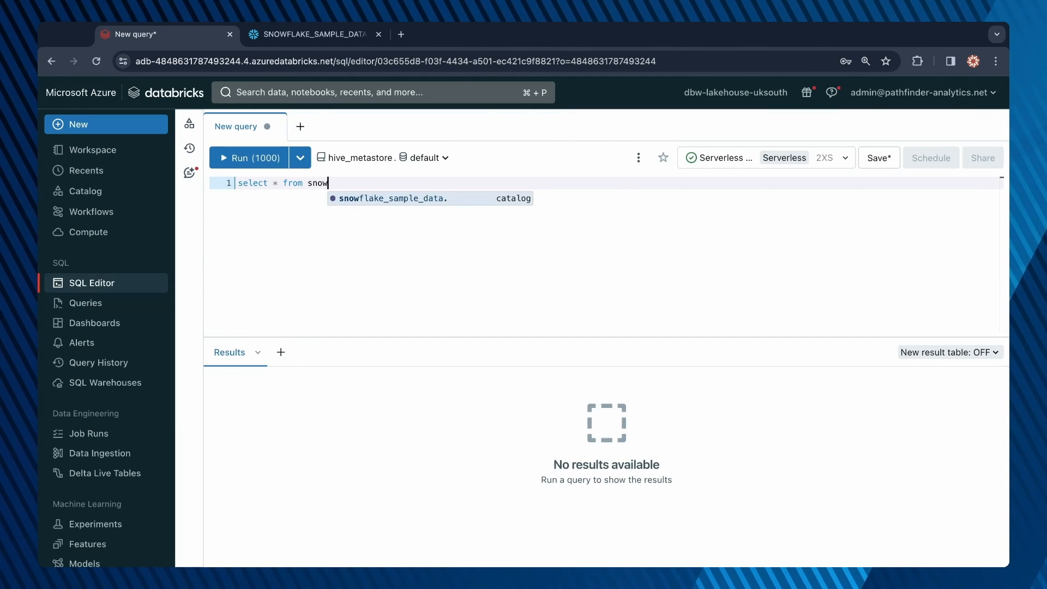
{"action": "left_click", "coordinate": [393, 198]}
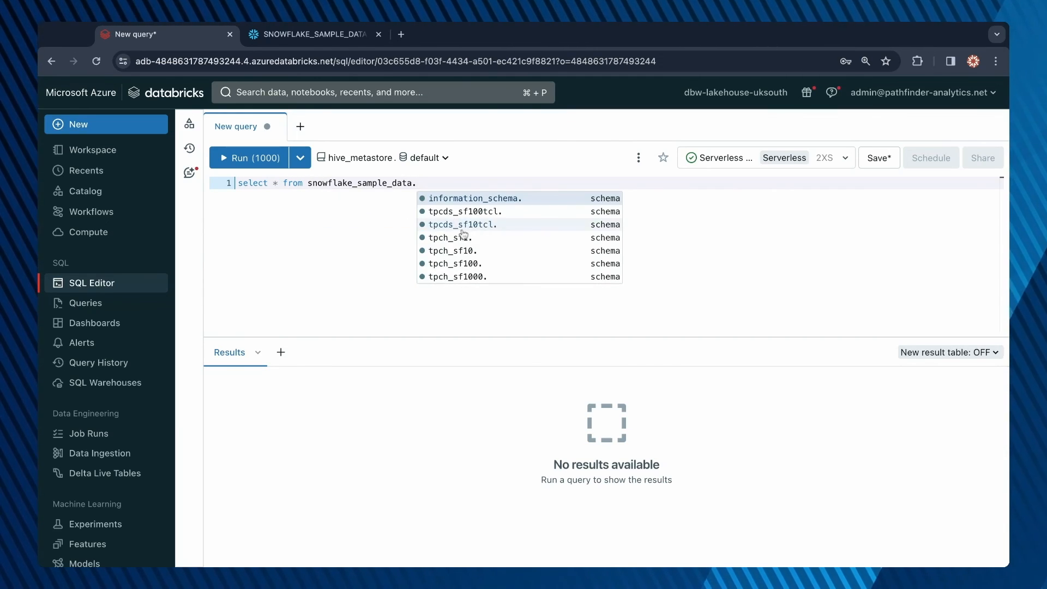
{"action": "left_click", "coordinate": [449, 237]}
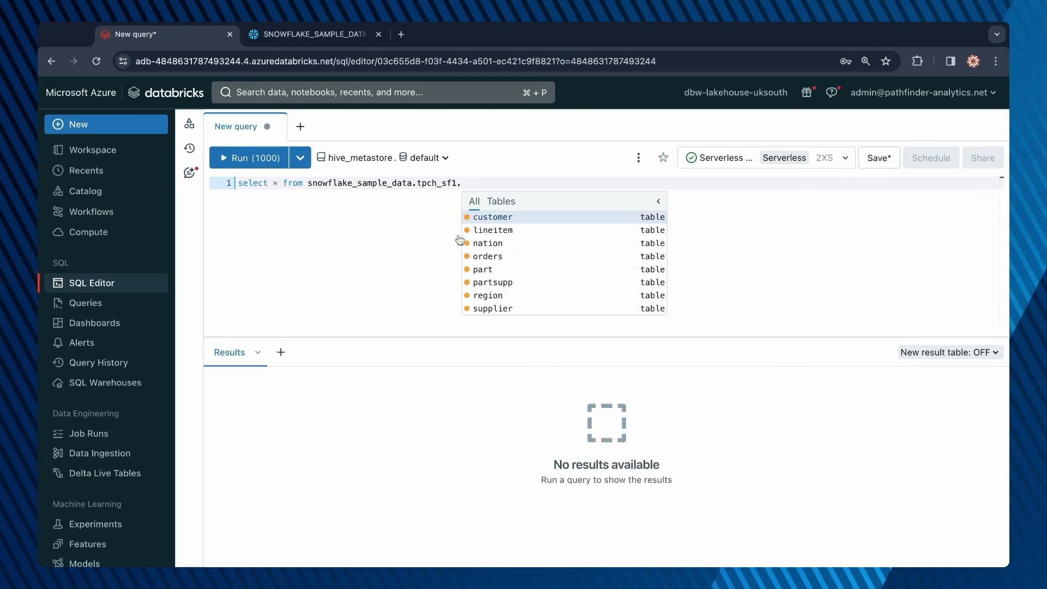
{"action": "left_click", "coordinate": [492, 216]}
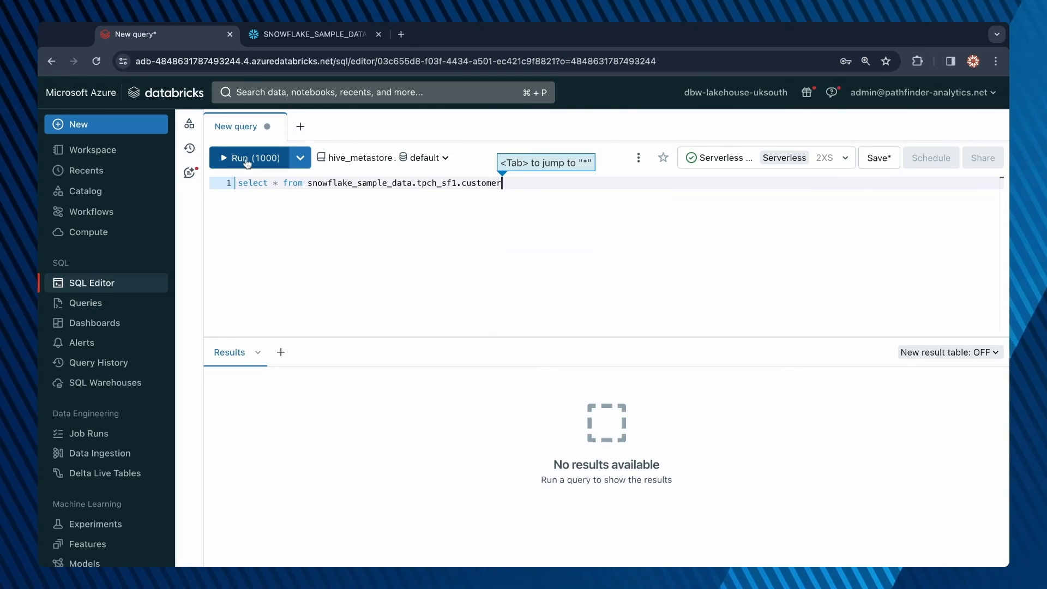
{"action": "left_click", "coordinate": [254, 157]}
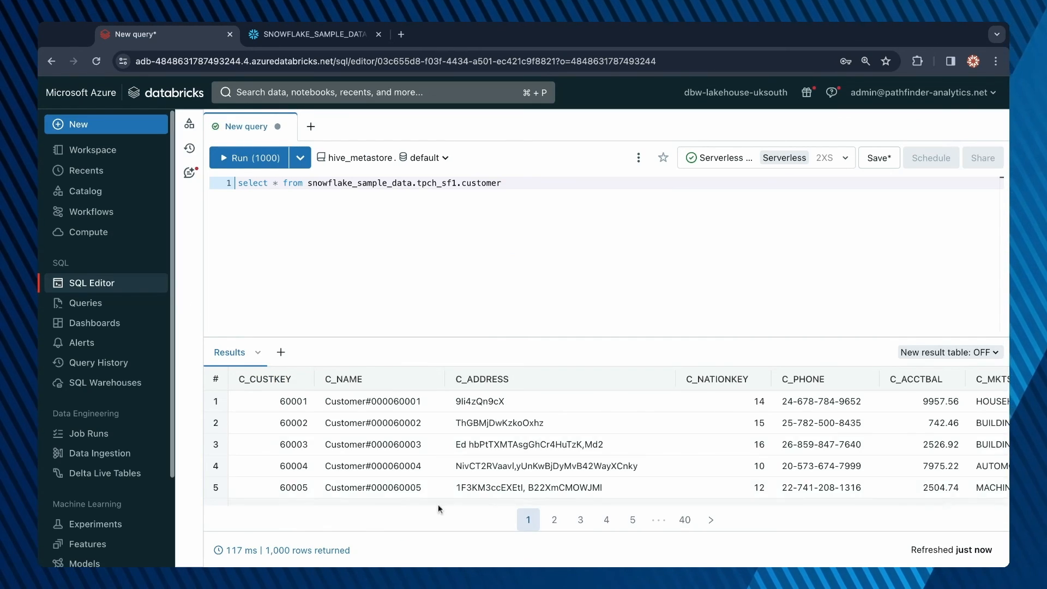
{"action": "mouse_move", "coordinate": [318, 351]}
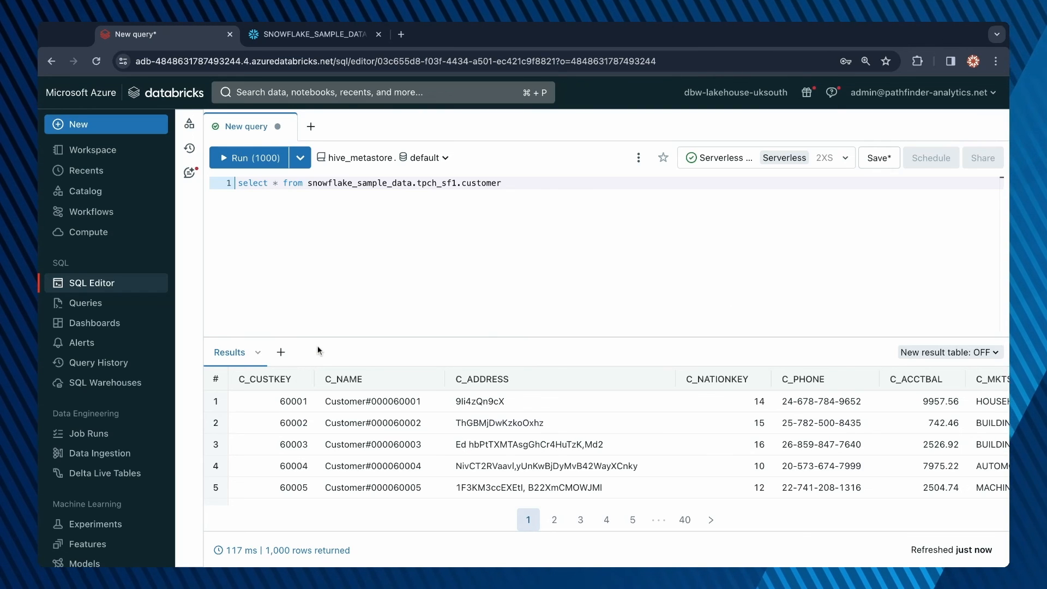
Step: Rerun the customer query, returning 1,000 rows
{"action": "left_click", "coordinate": [249, 157]}
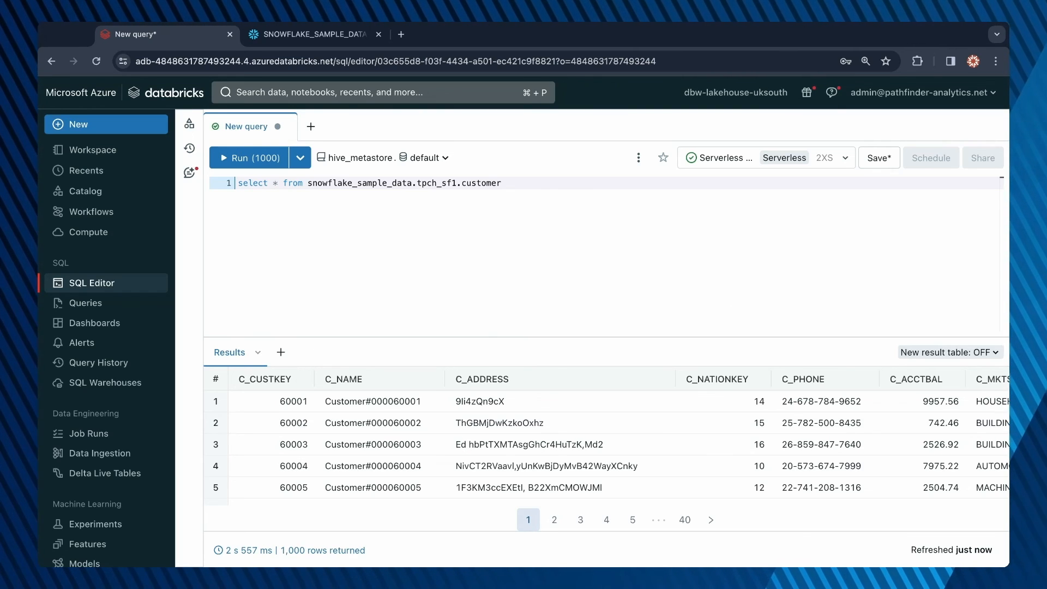